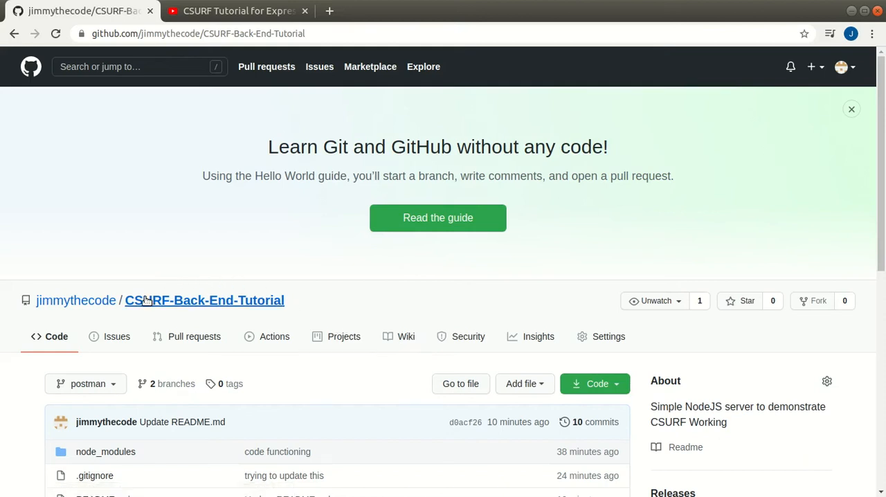
- View the CSURF-Back-End-Tutorial repository's app.js file on GitHub
scroll("down", 3)
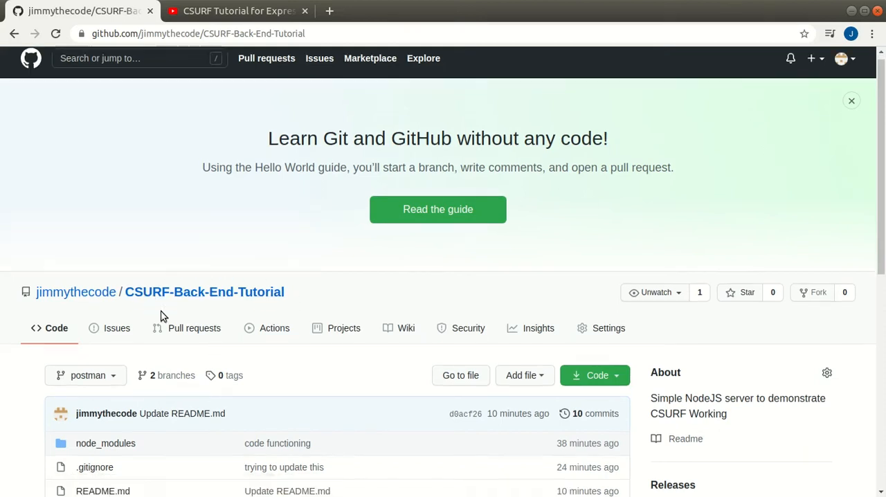
scroll("down", 3)
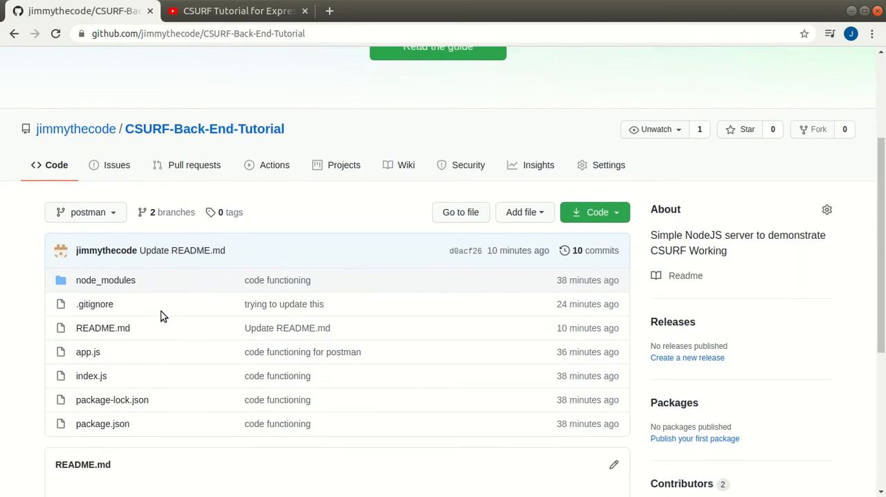
mouse_move(82, 351)
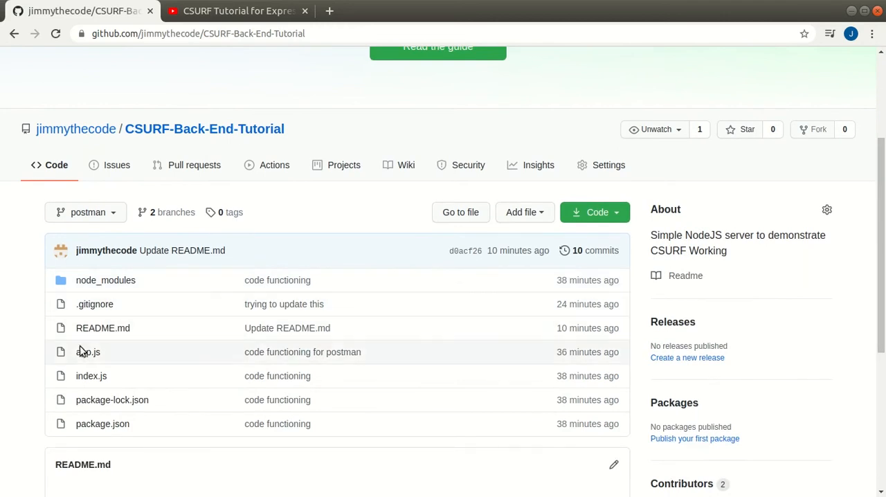
left_click(89, 352)
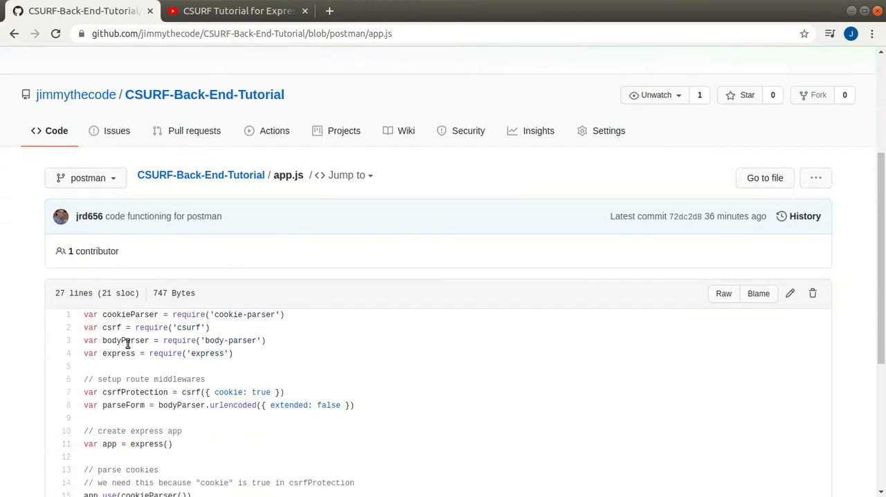
scroll("down", 3)
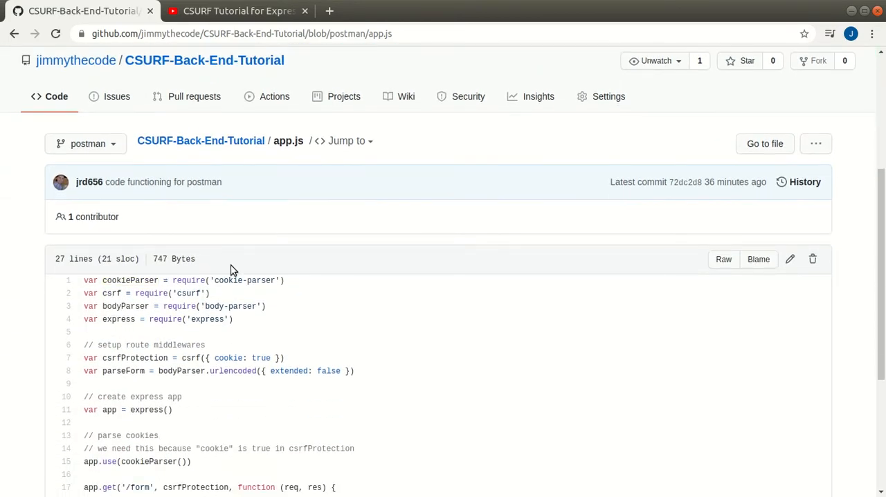
mouse_move(97, 142)
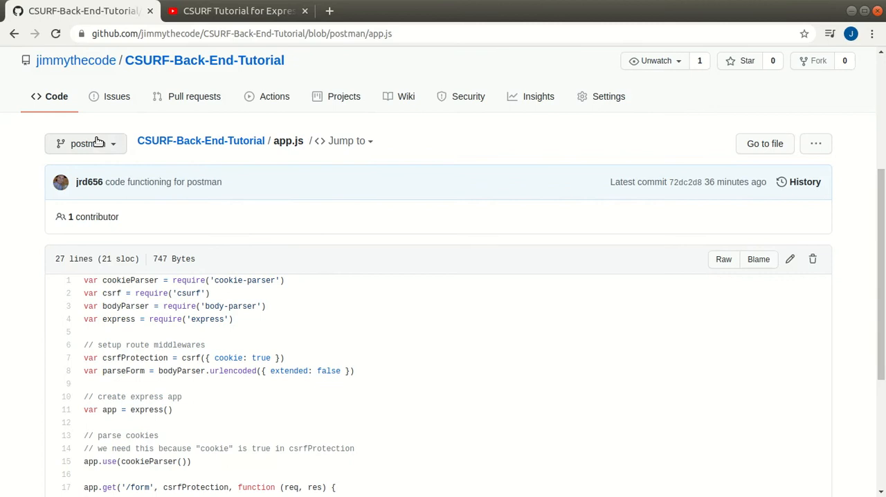
- Switch the repository to the react branch and review the added CORS setup for localhost:3000
left_click(86, 142)
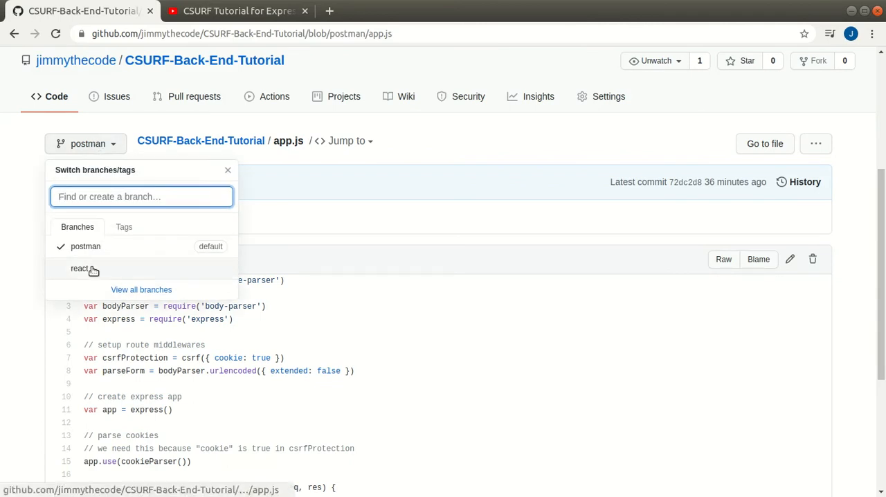
left_click(80, 269)
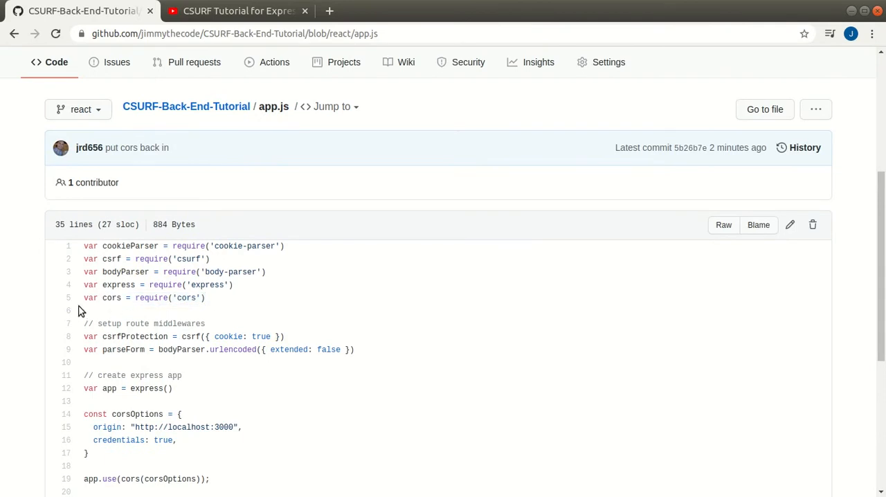
scroll("down", 3)
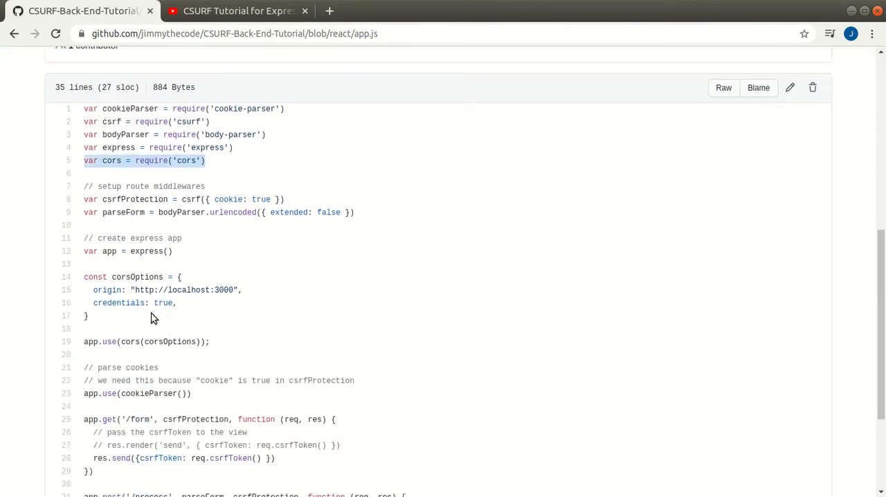
scroll("down", 3)
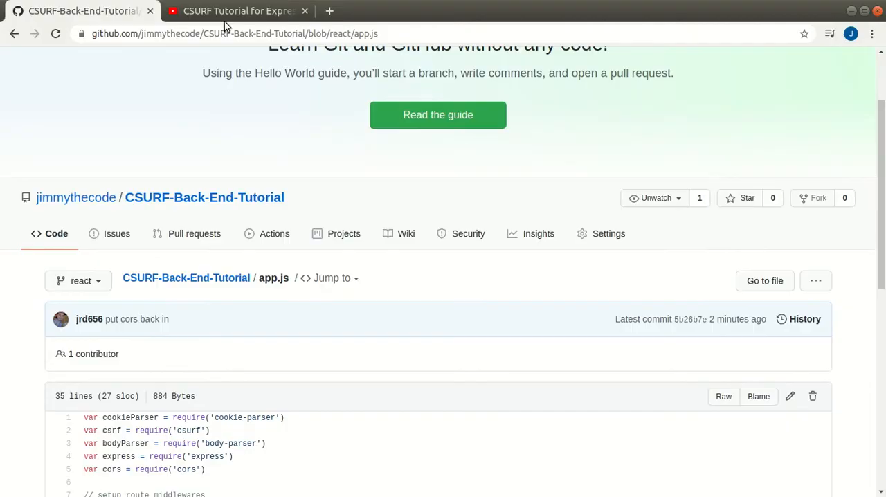
- Check the YouTube CSURF tutorial, then view React's Create a New React App docs
left_click(238, 12)
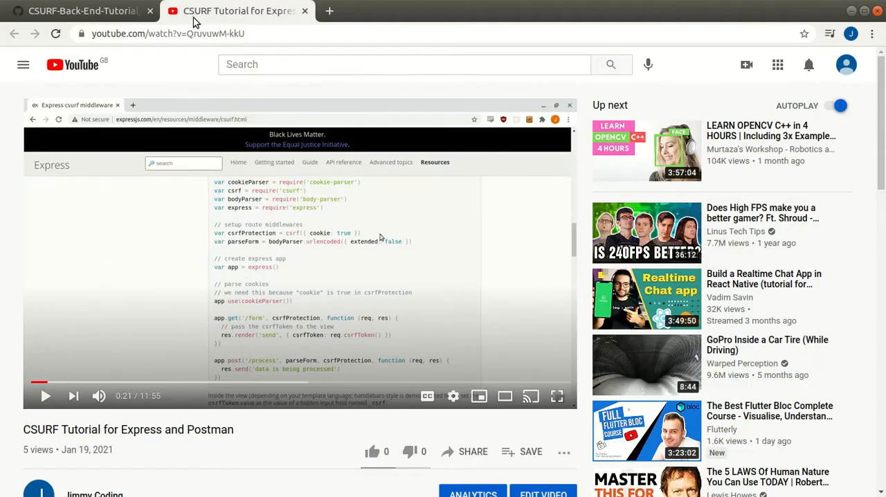
mouse_move(83, 11)
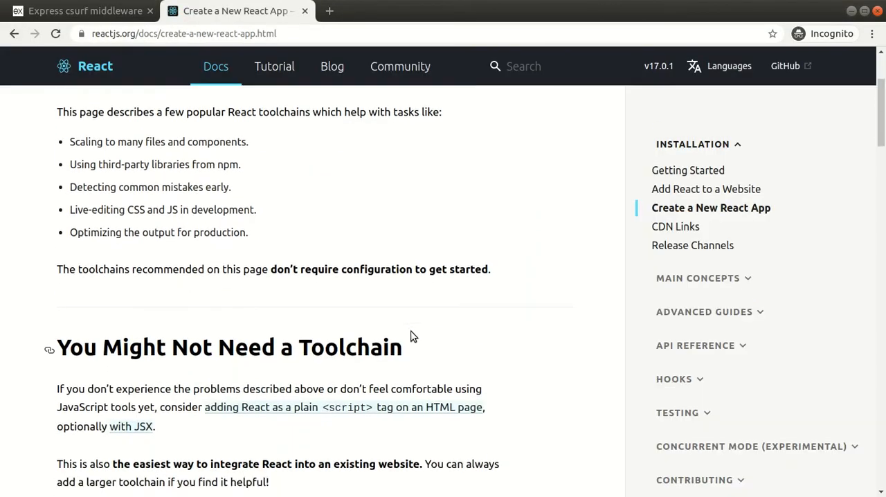
scroll("down", 3)
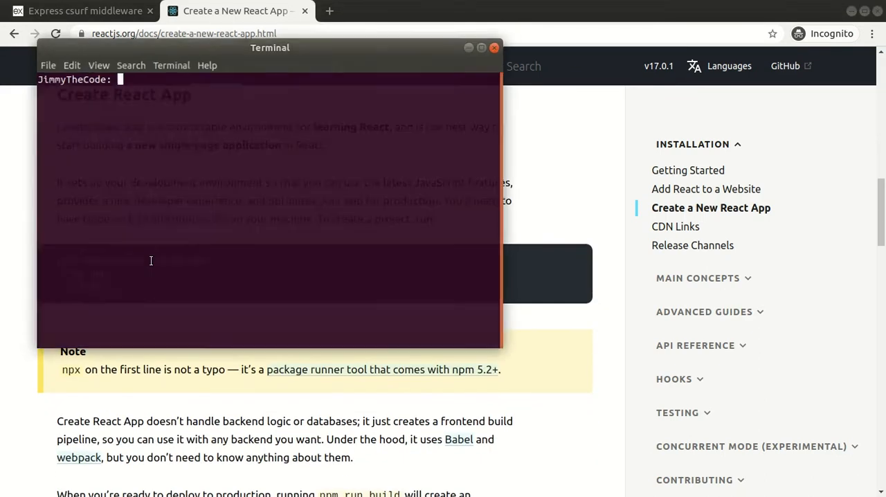
- From the home folder, run npx create-react-app my-csurf-react-app in the Terminal
left_click_drag(270, 47, 626, 24)
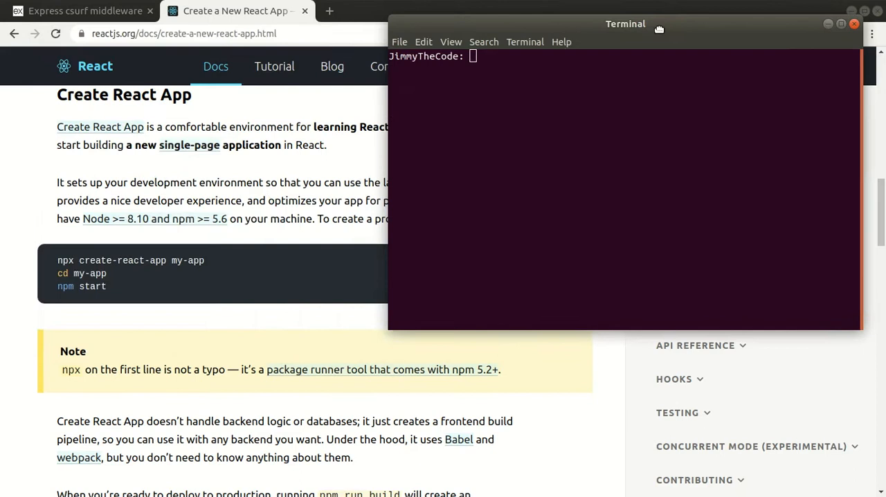
type("np")
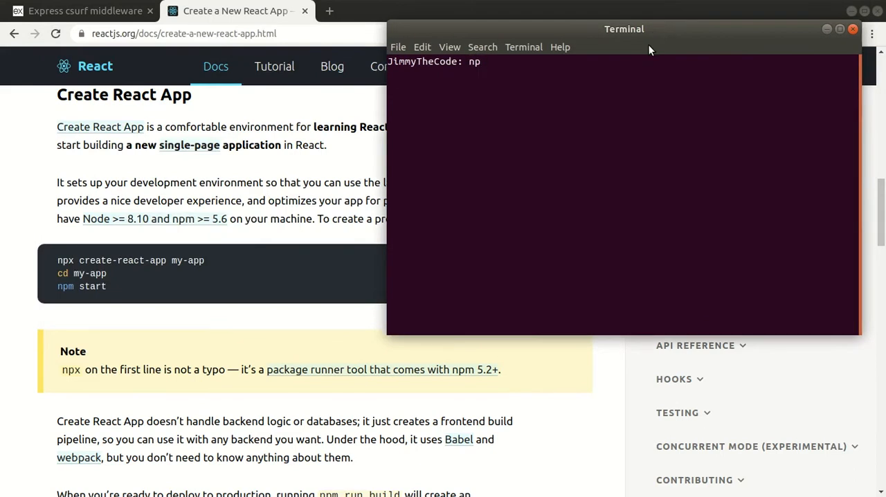
type("cd")
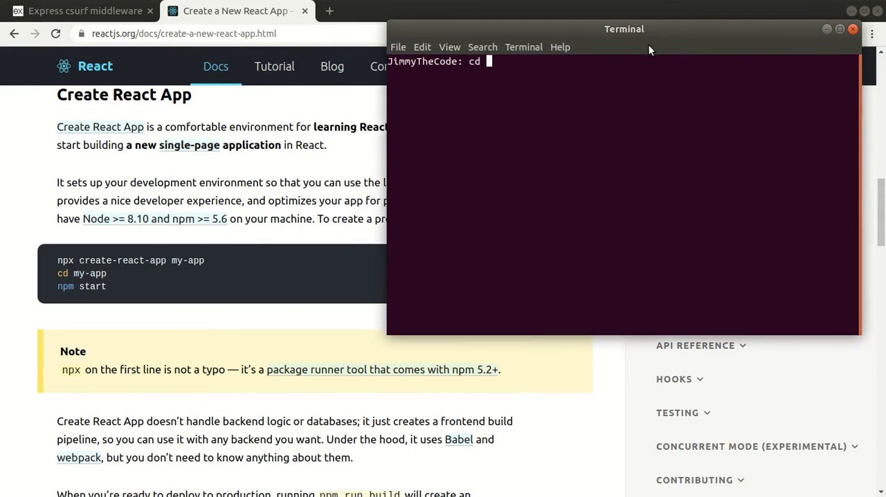
type("/home//")
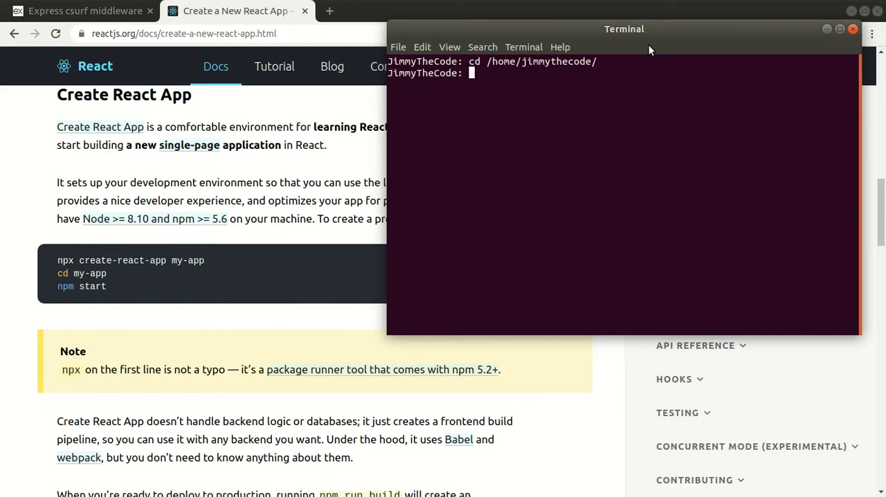
type("npx create-react-app my-csurf-react-app")
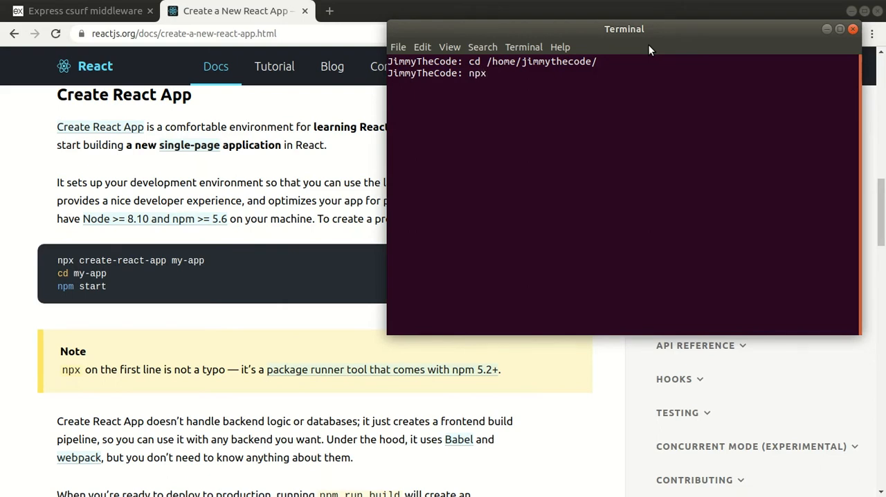
type("create-react-app my-cs")
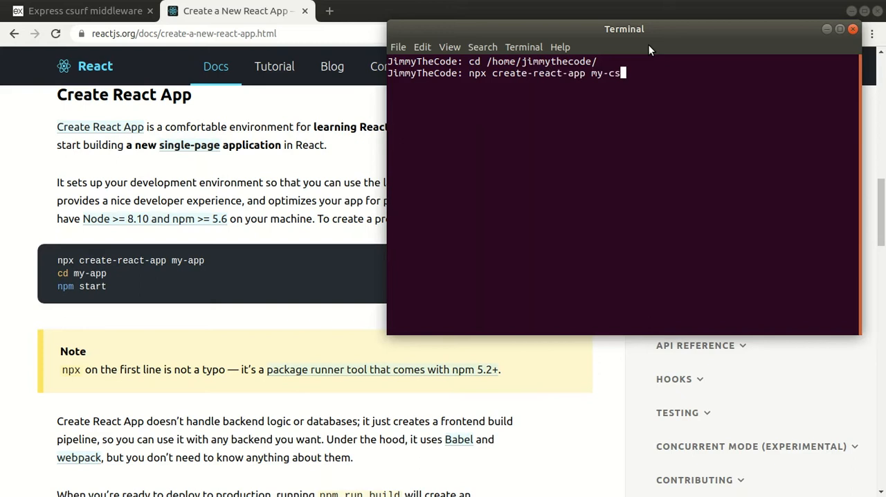
type("urf-react")
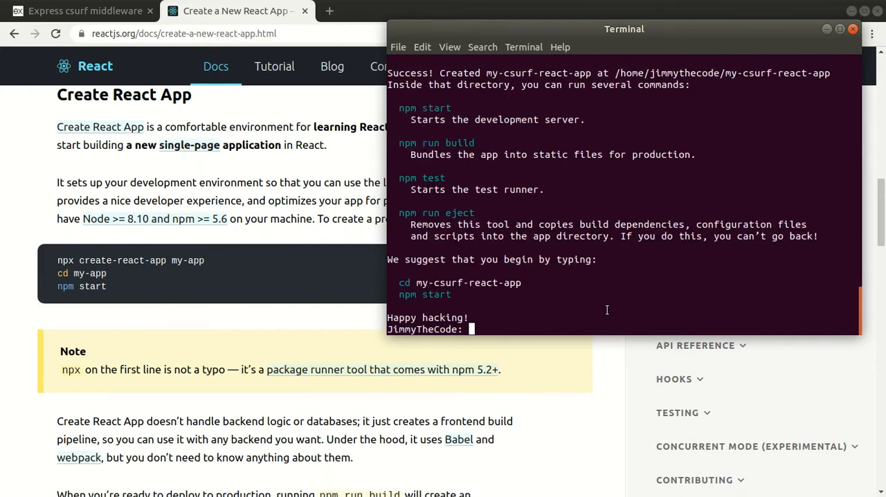
- Change into my-csurf-react-app and launch the project in VS Code with code
type("cd my-csurf-react-app/")
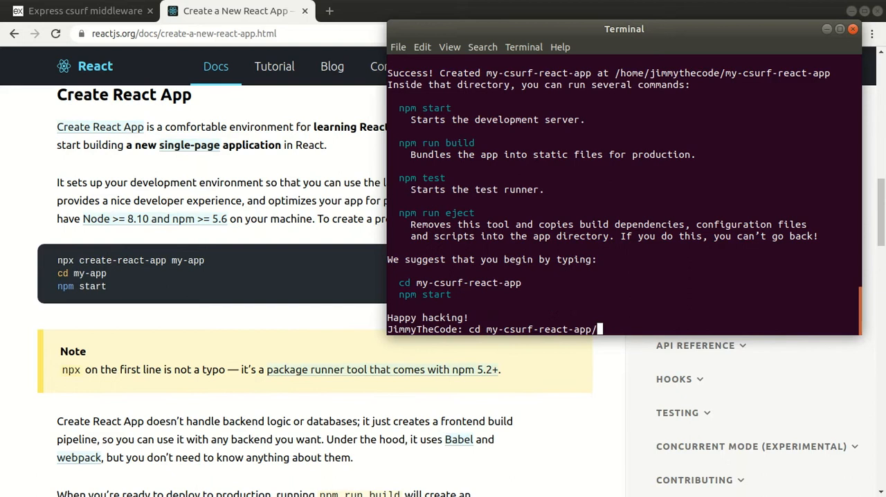
type("c")
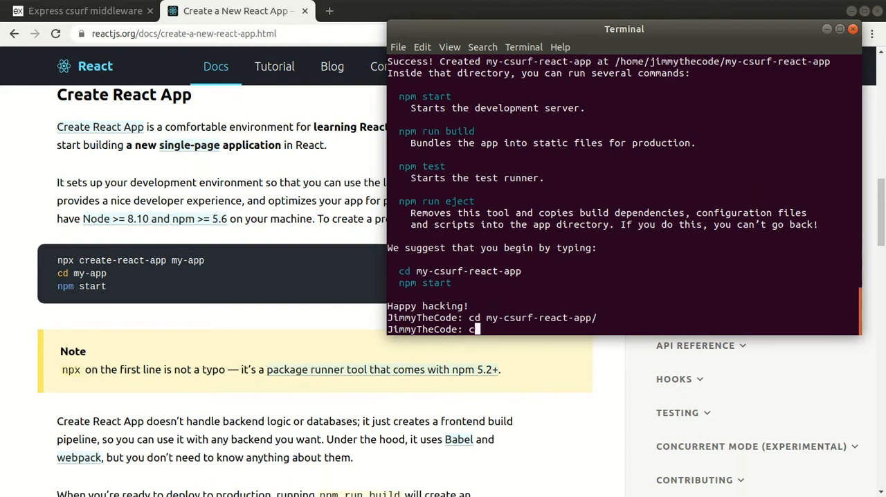
type("code .")
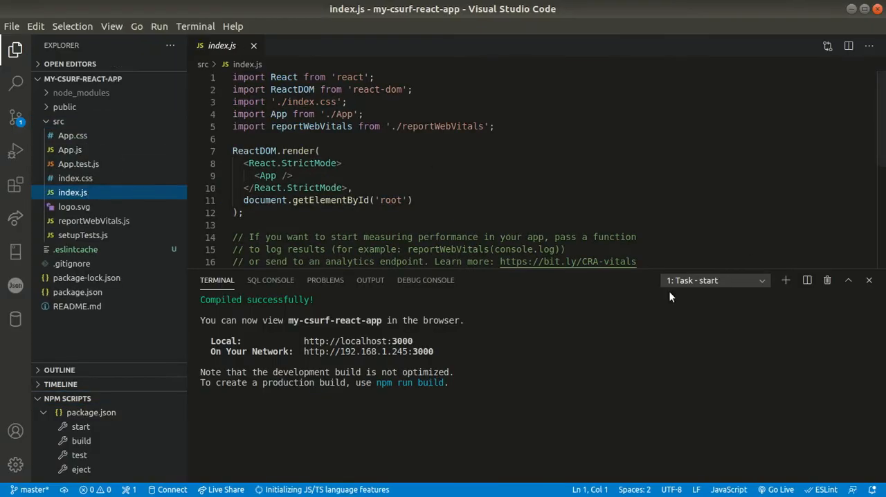
- Create the CsurfTutorial component rendered by App so localhost:3000 shows Csurf Component
left_click(69, 149)
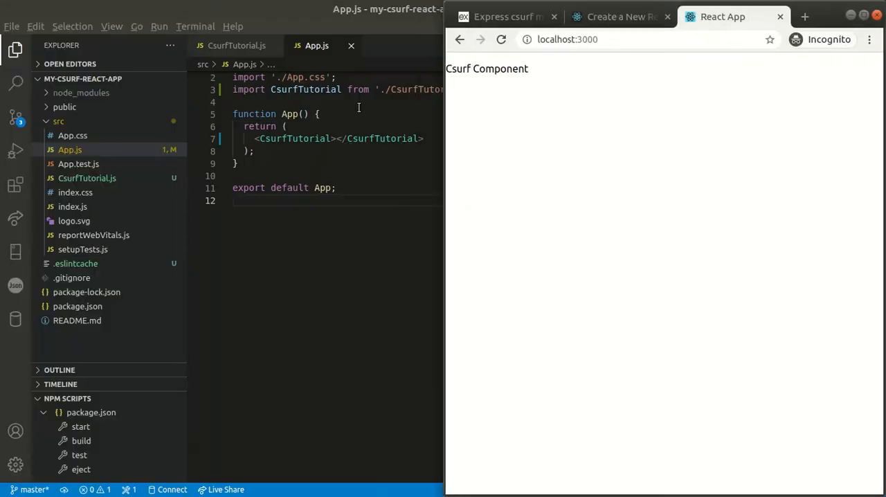
- In CsurfTutorial.js, add a 'Test Post Call to Server' button with onClick={testCsurfPostClick}
left_click(11, 47)
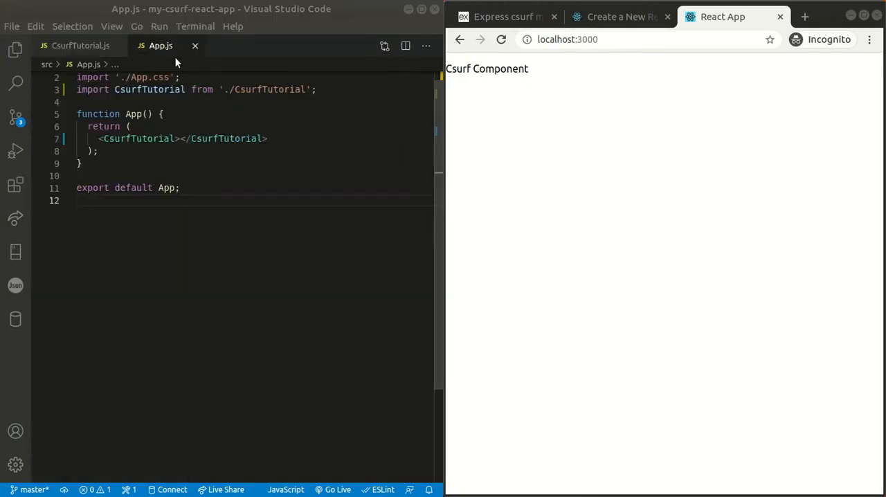
left_click(78, 44)
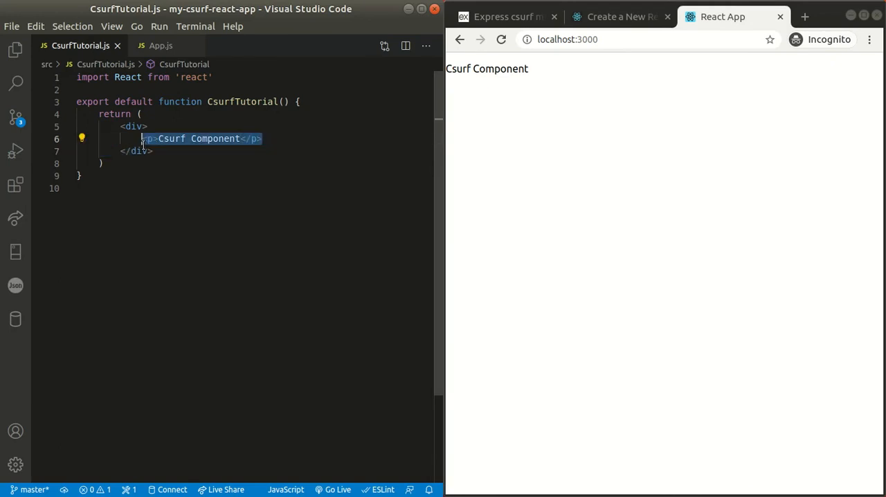
type("<button></button>")
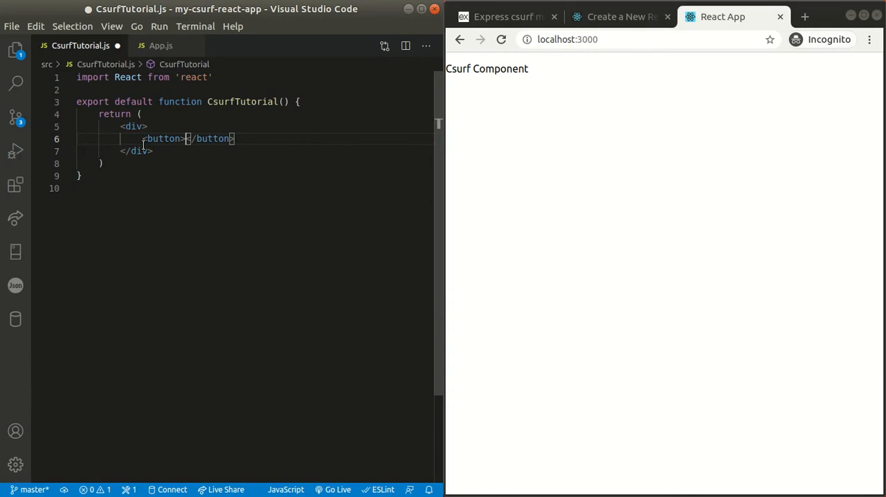
type("Test")
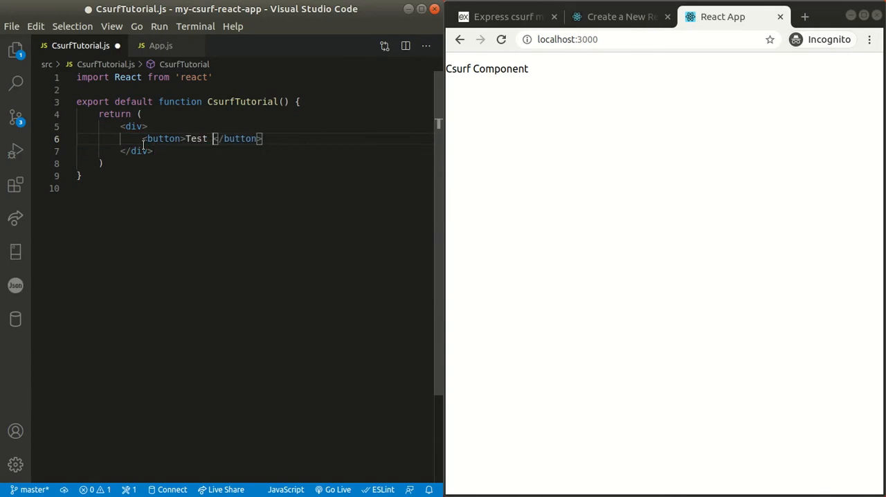
type("Post Call t")
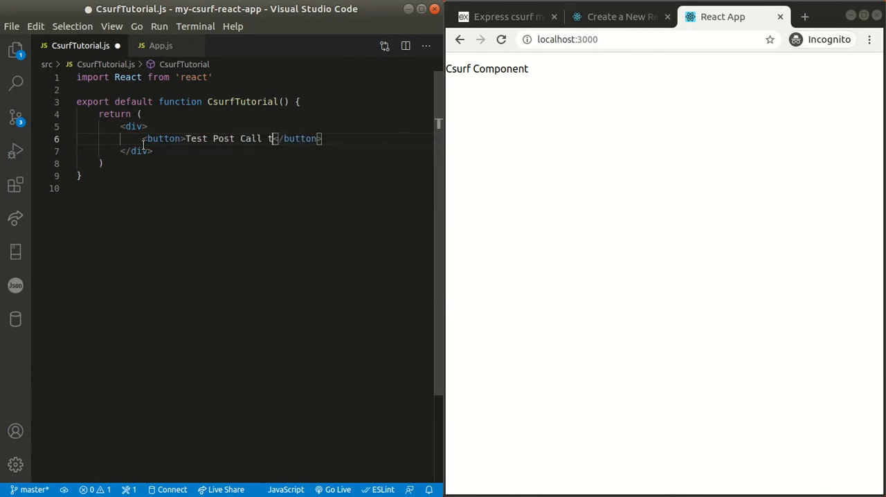
type("o Server")
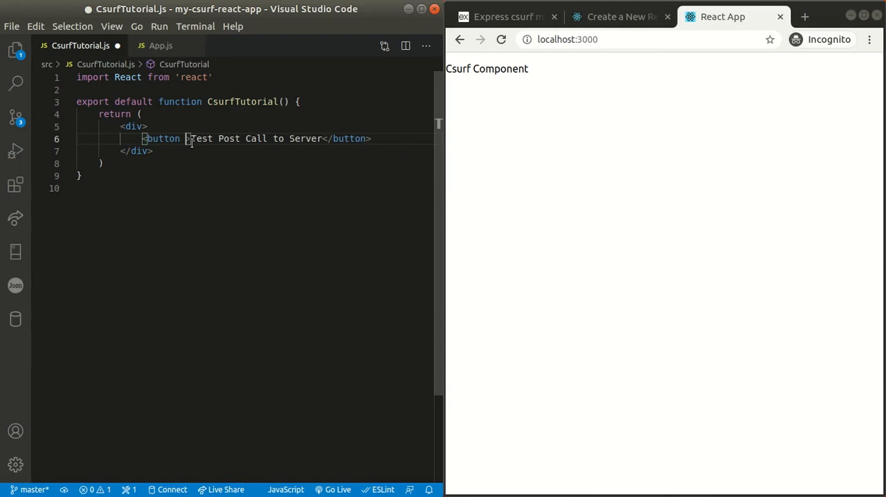
type("onClick=")
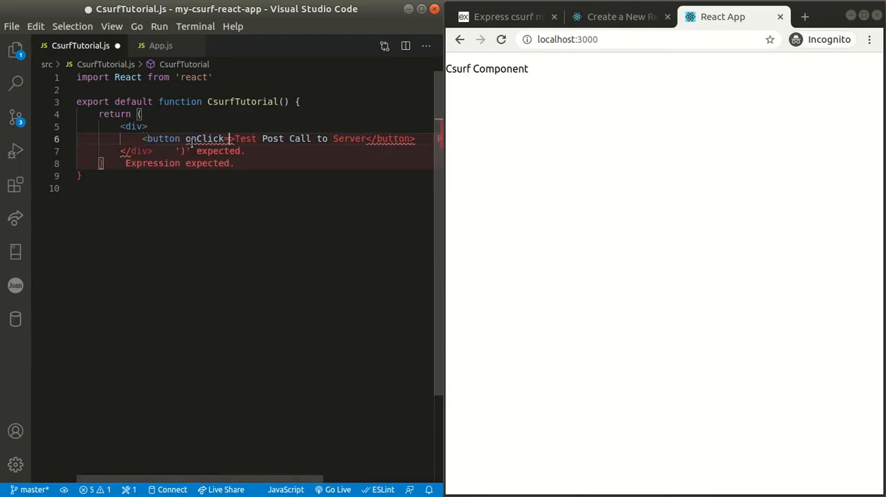
type("{}")
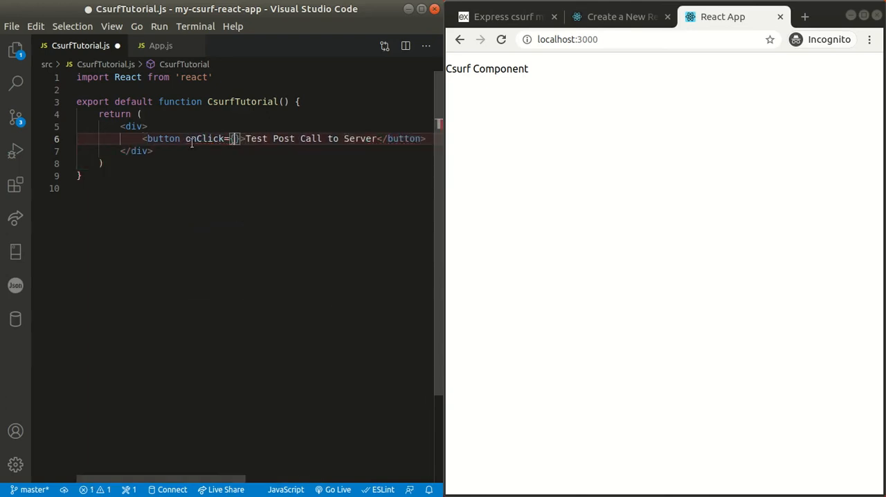
type("testCsurfPostClick")
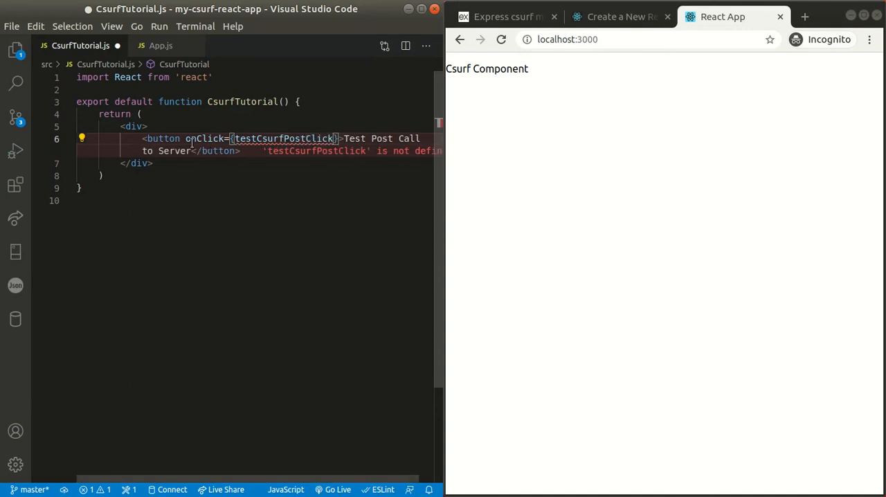
- Add <p> paragraphs for the csrf token and whether the post request navigated through
key("Enter")
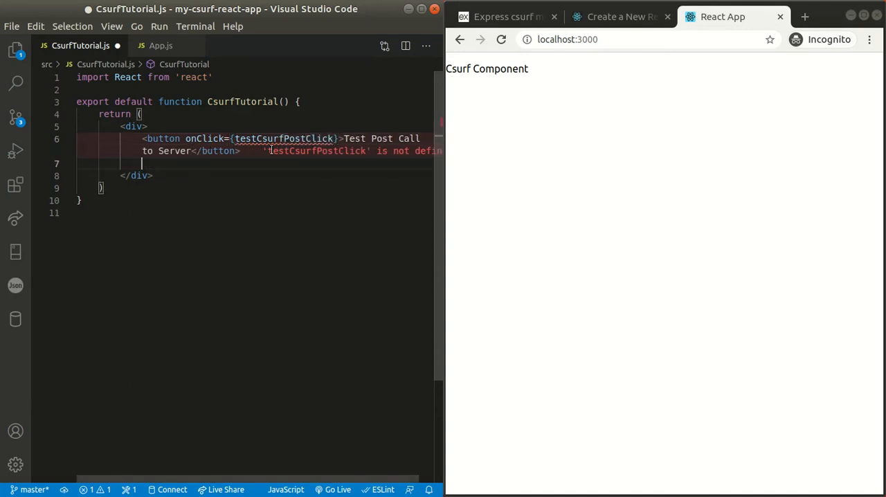
type("<p></p>")
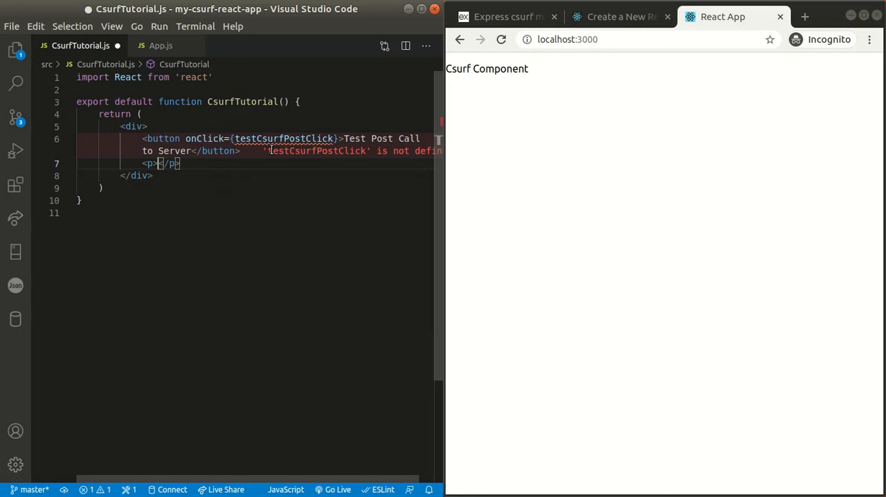
type("csrf Token is: {")
type("<p>Have we successfully n</p>")
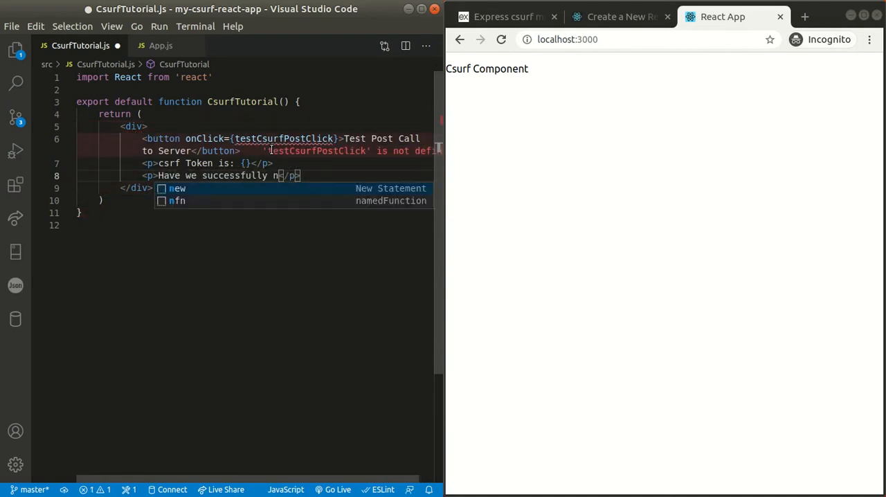
type("avigated though post request?")
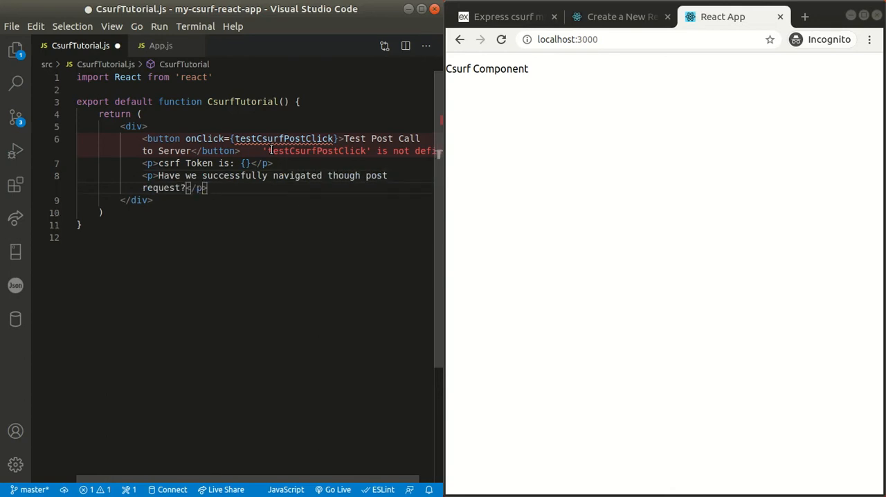
type("{}")
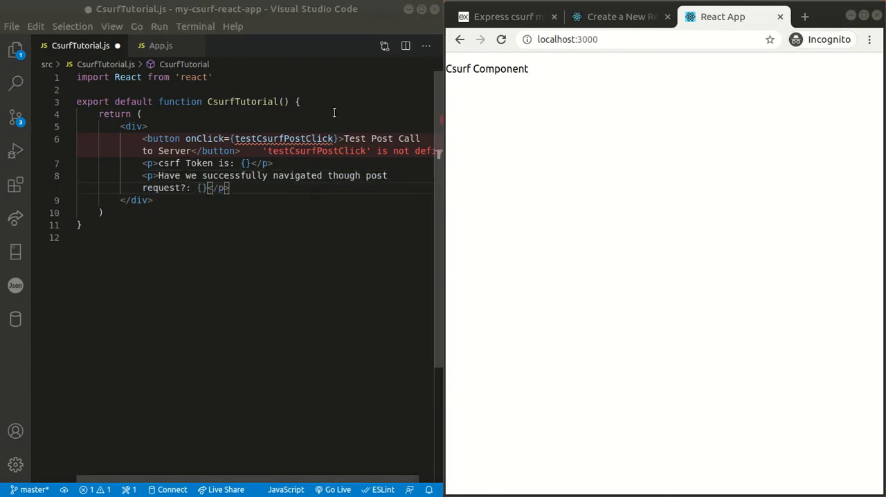
- Declare async function testCsurfPostClick with const url = '/process'
key("Enter")
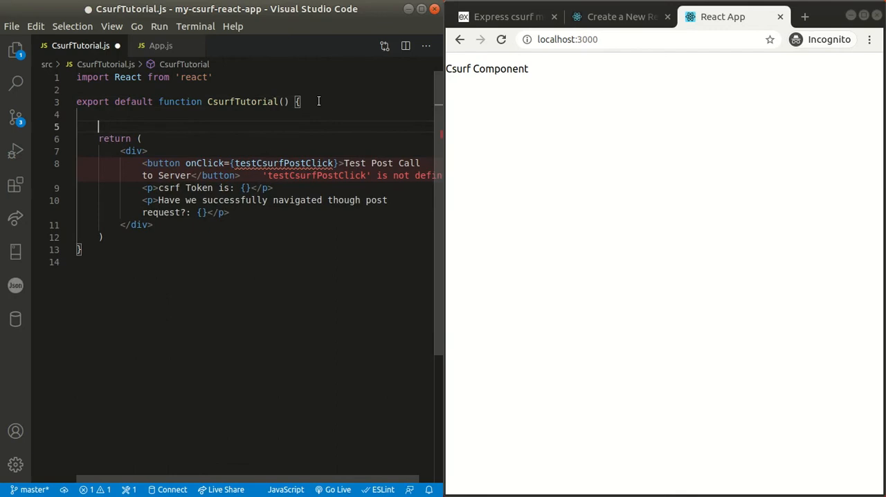
type("function testCsurfPostClick(){")
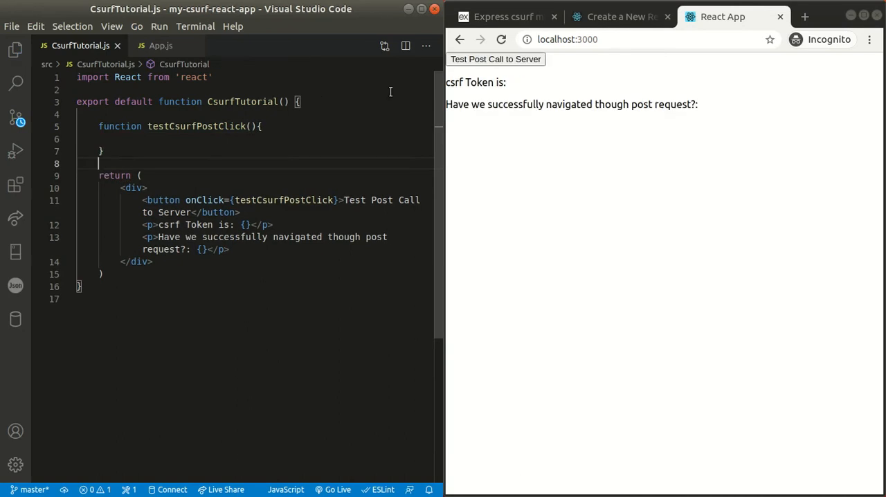
type("async")
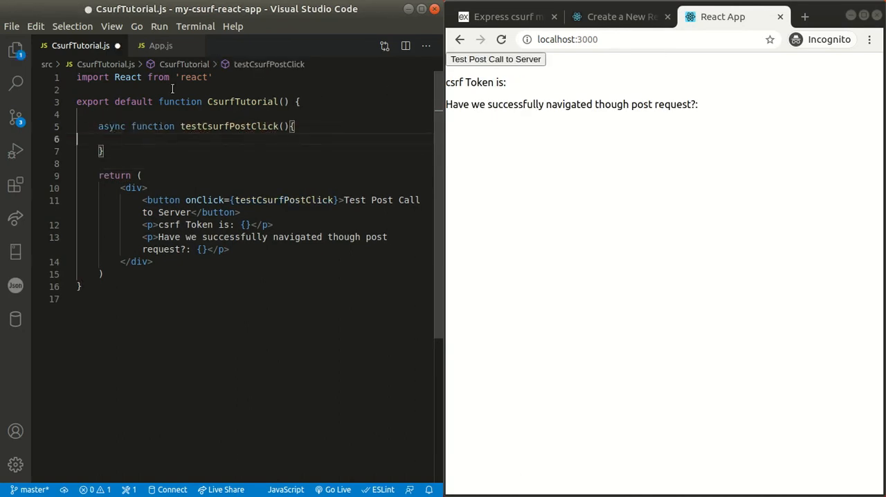
type("const url = '/")
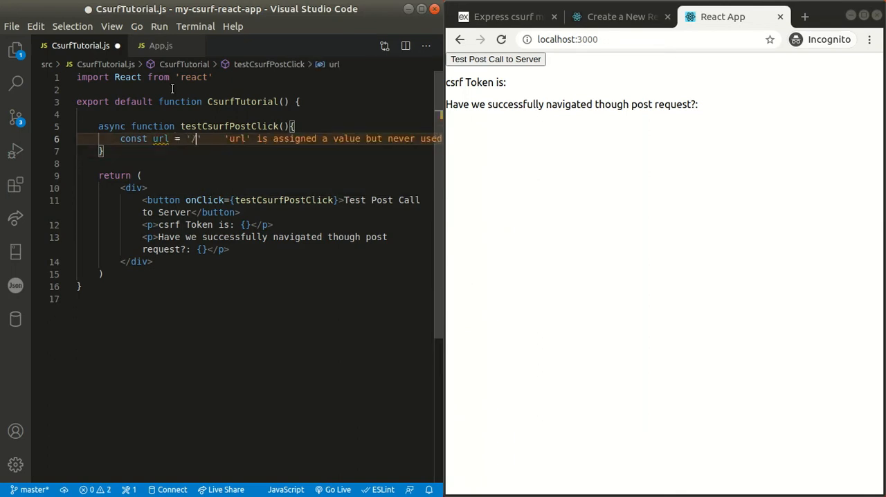
type("process';")
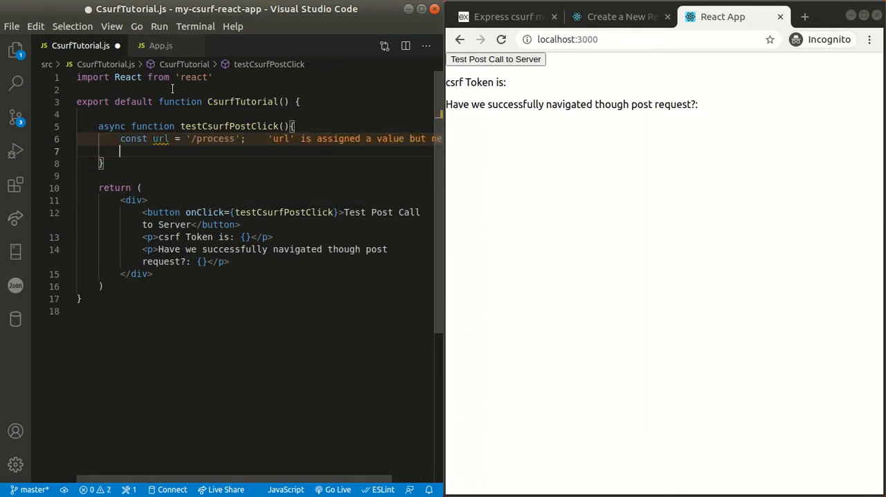
- Add let fetchPostResponse = await fetch(`${domainUrl}${url}`) inside the function
type("let fetchPostResponse = await")
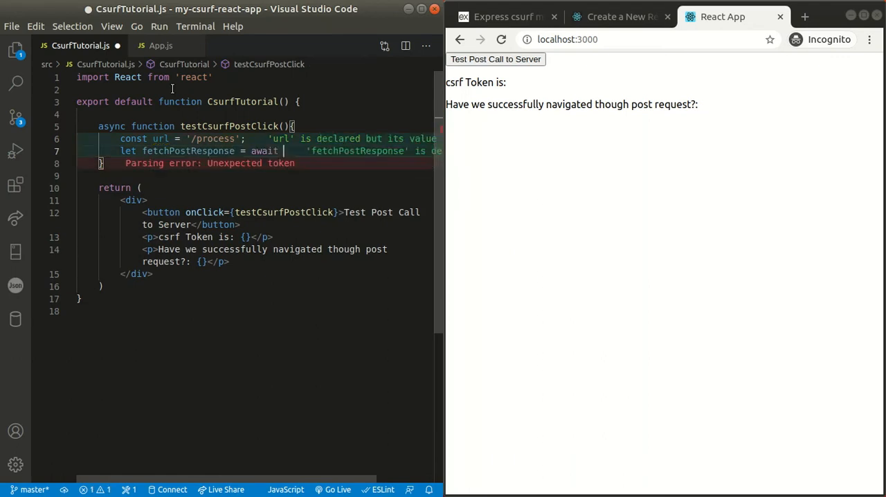
type("fetch(` `)")
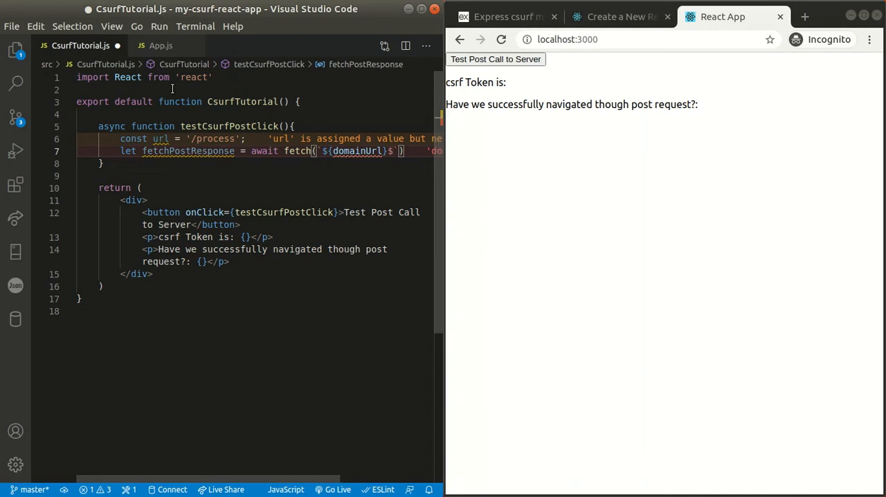
type("${url}")
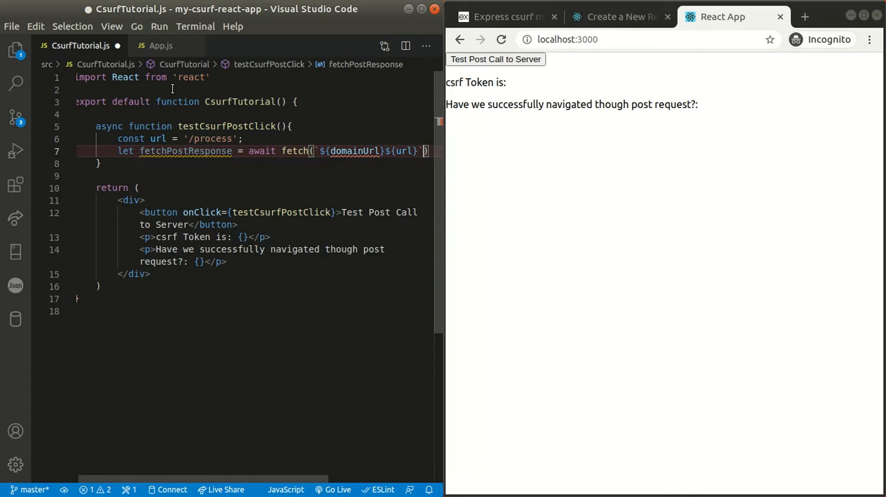
- Give the fetch a headers block with Accept and Content-Type application/json and xsrf-token csrfTokenState
type(",{")
type("method: 'POST',")
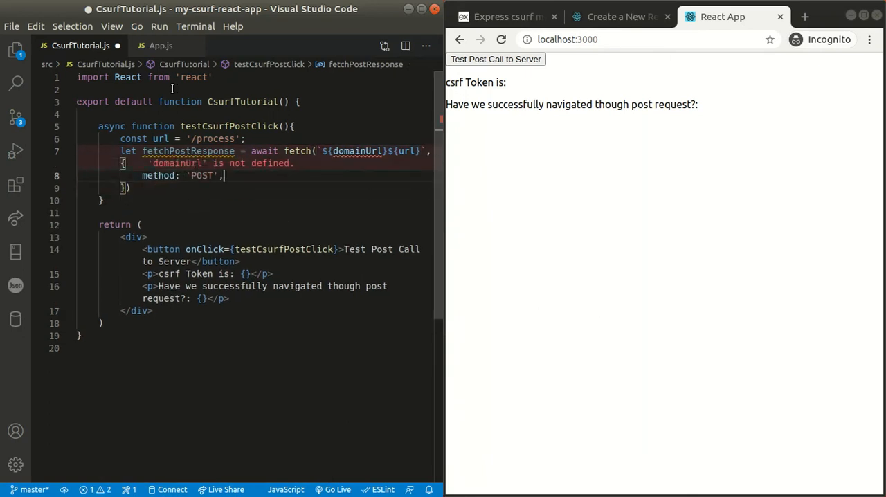
type("headers: {")
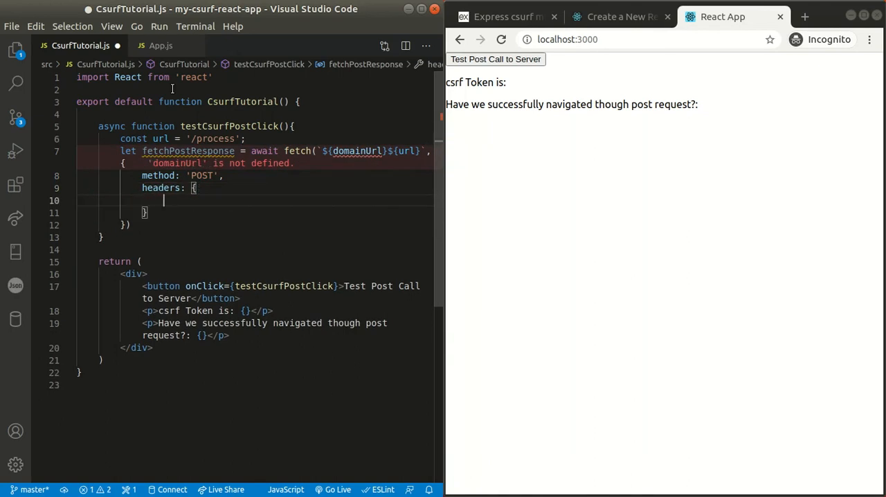
type("Accept: \"application\"")
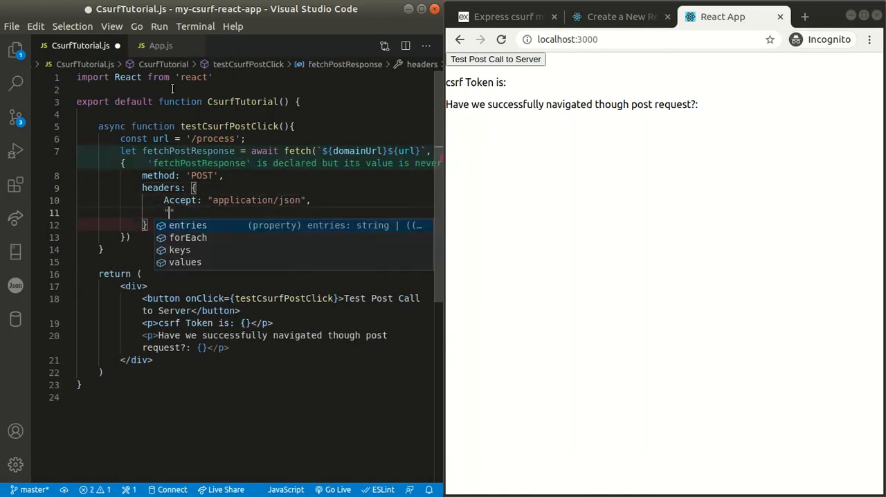
type("\"Content-Type\": \"application/json\",")
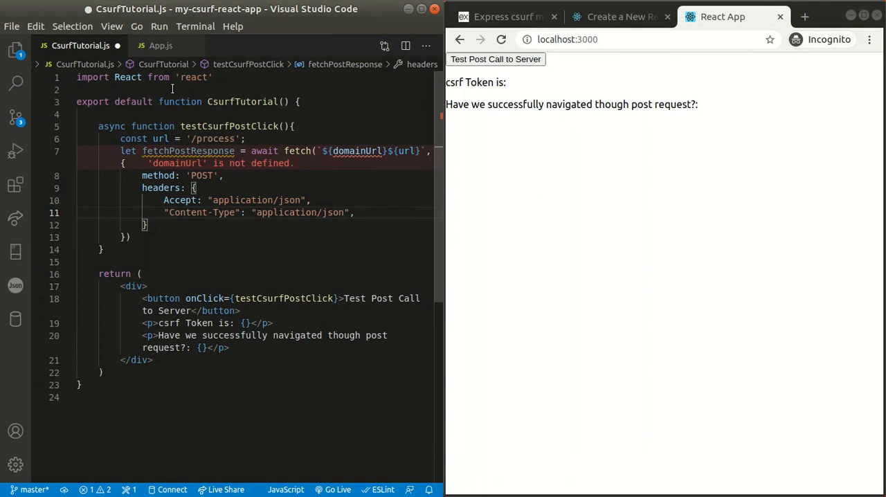
type("\"xsrf\"")
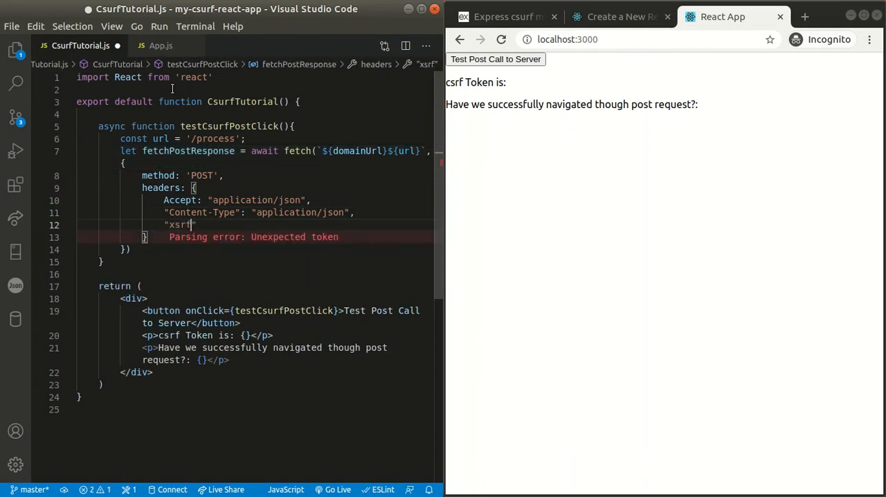
type("-token:")
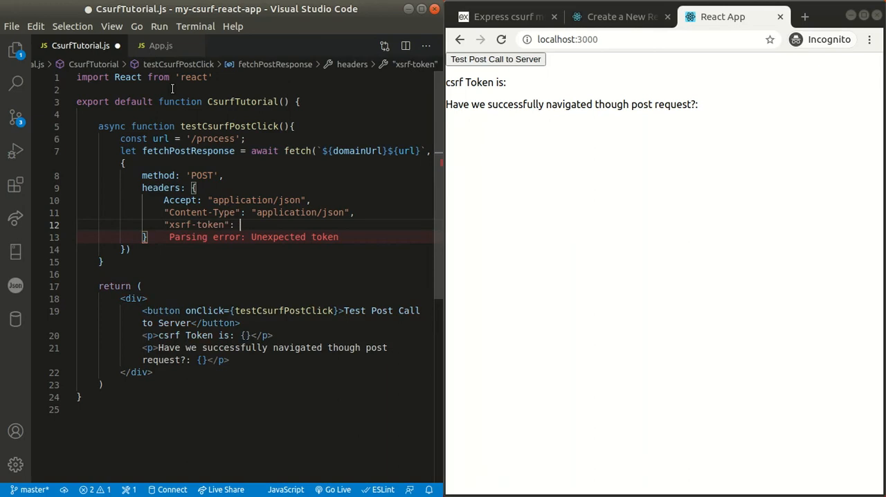
type("csrfTokenState,")
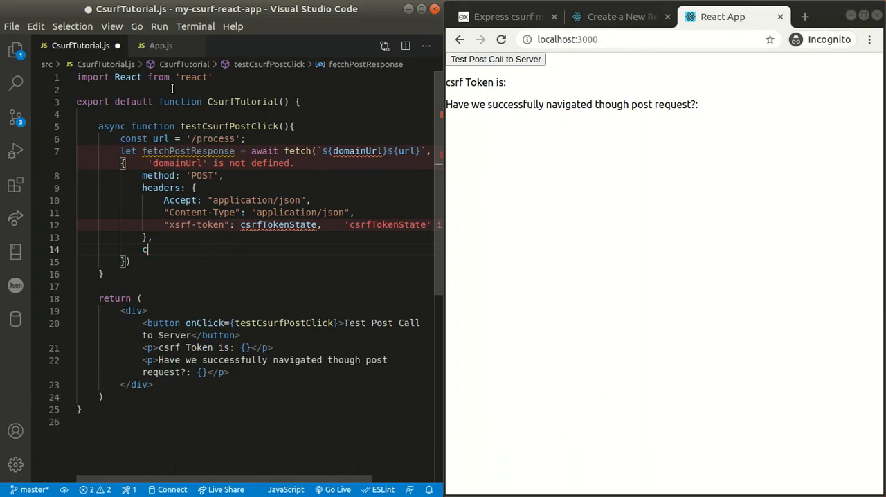
- Add credentials: "include" and mode: "cors" to the fetch options
type("redentials")
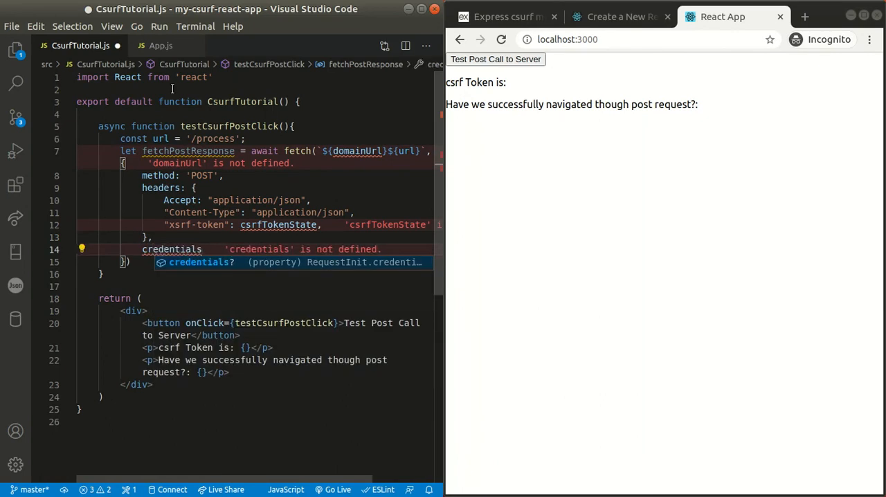
type(": \"\"")
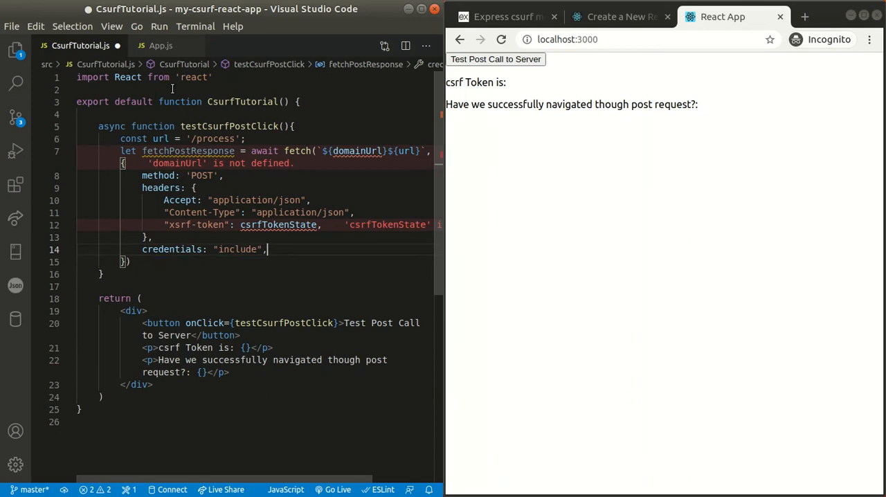
type("mode:")
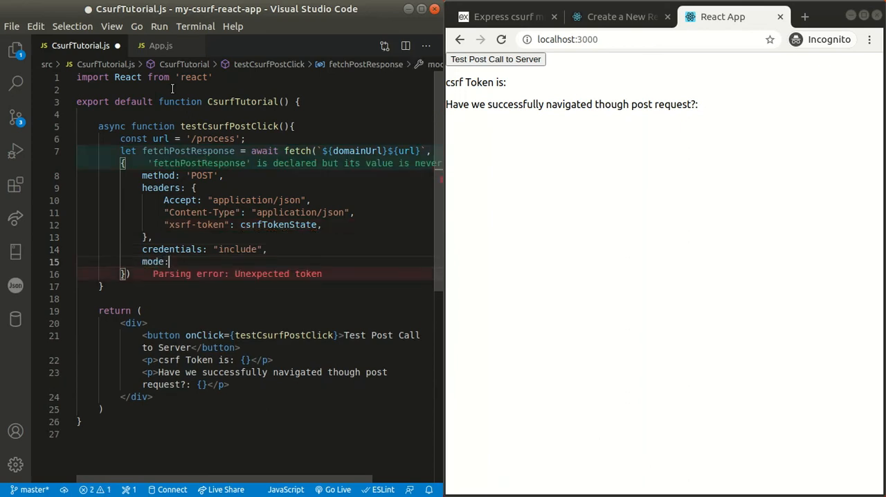
type("\"cor\"")
type("let")
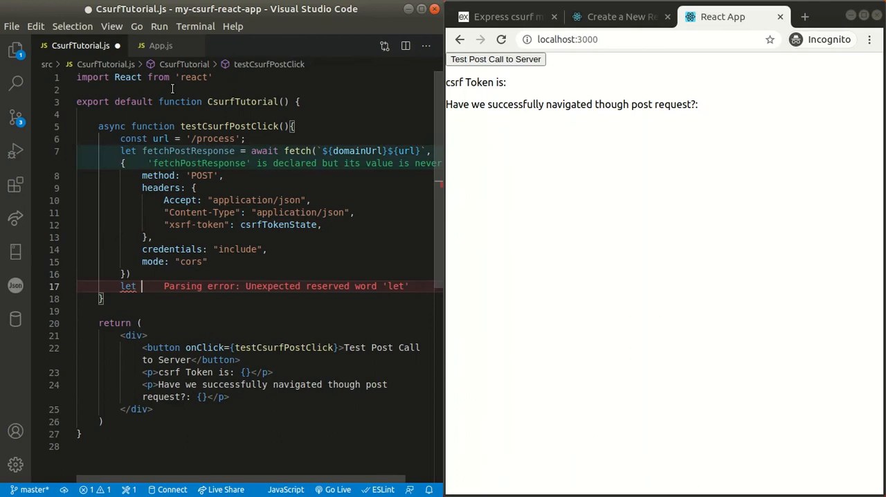
- Add let parsedResponse = await fetchPostResponse.text() to read the response as text
type("parsedResponse = await")
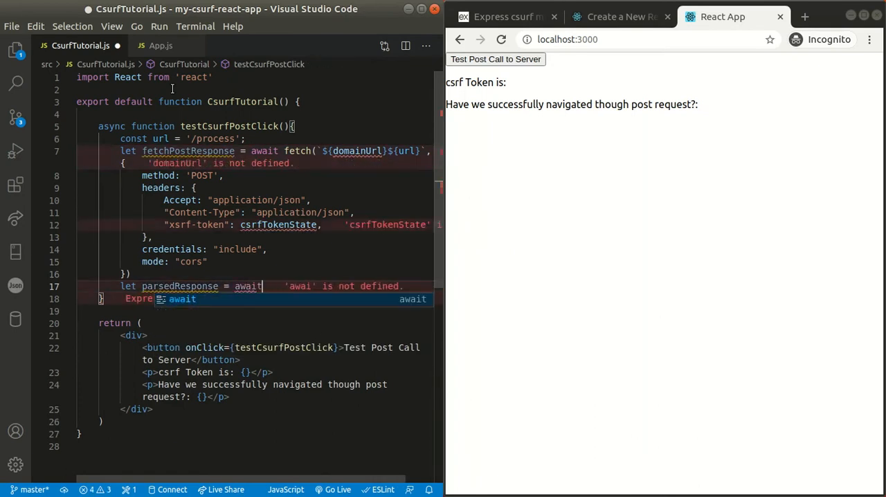
type("etc")
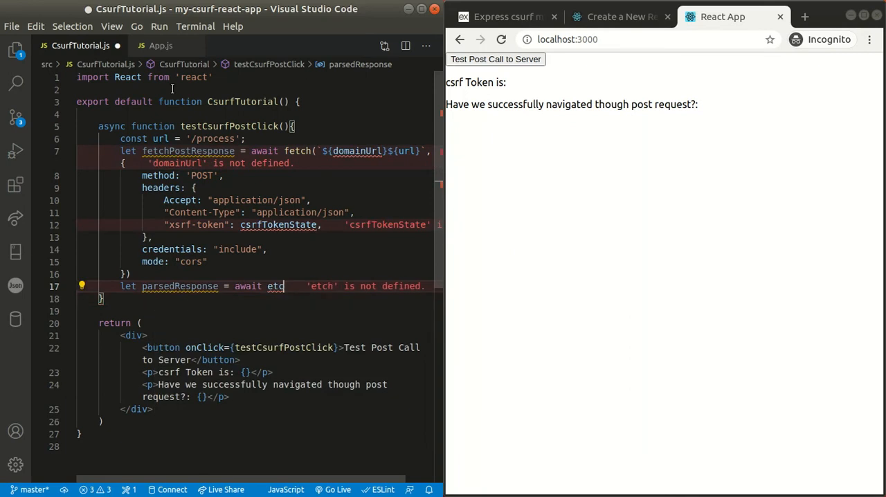
type("fetchPostResponse")
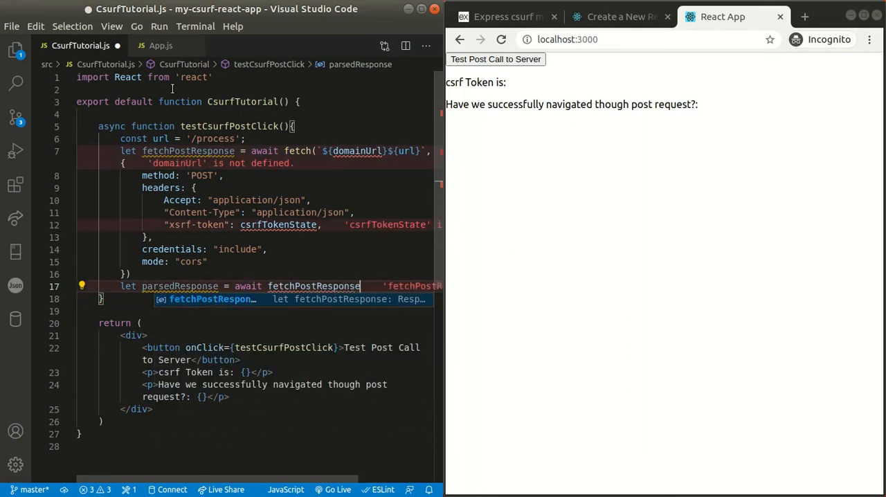
type(".text(")
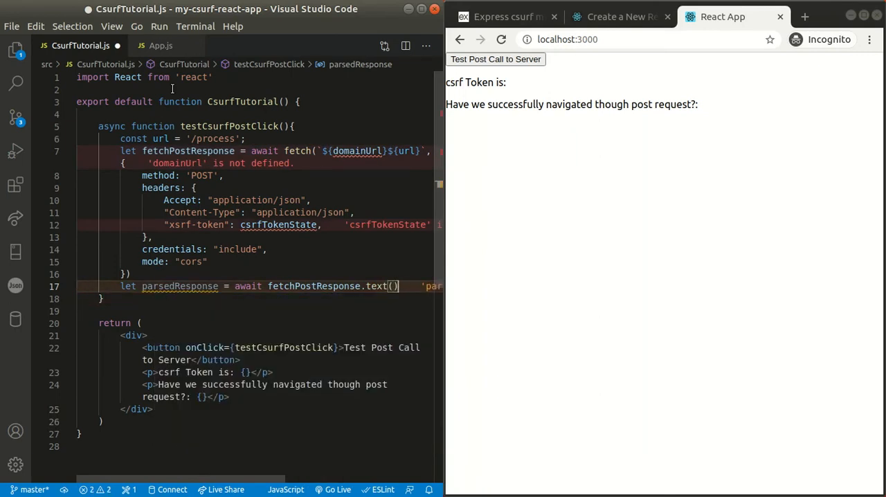
- Store the result with setHaveWeReceivedPostResponseState(parsedResponse)
type("set")
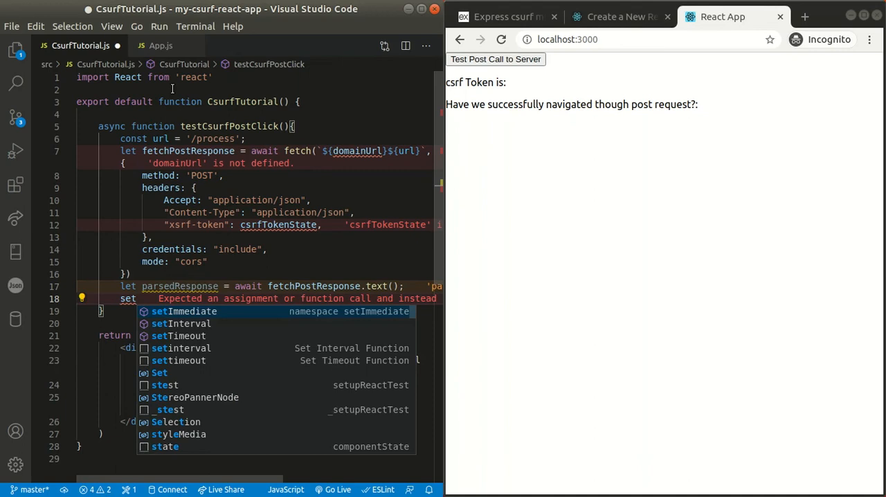
type("HaveWeReceivedPostResponseState(")
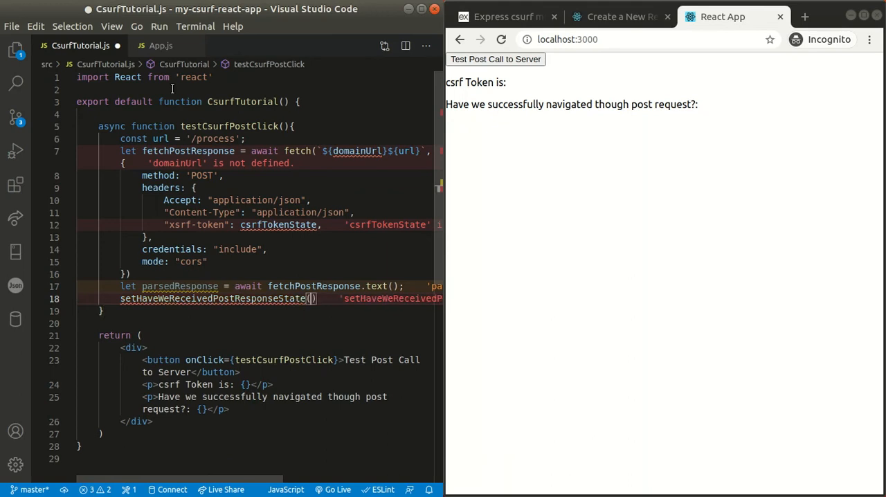
type("parsedResponse")
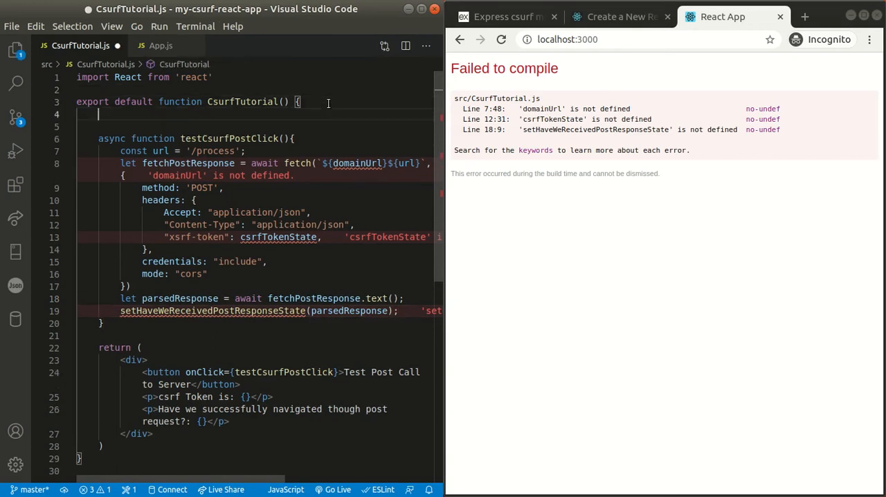
- Declare const domainUrl and useState hooks for csrfTokenState and haveWeReceivedPostResponseState starting at "not yet"
type("const domainUrl = '';")
type("const [csrfToken, setCsrfToken] = ")
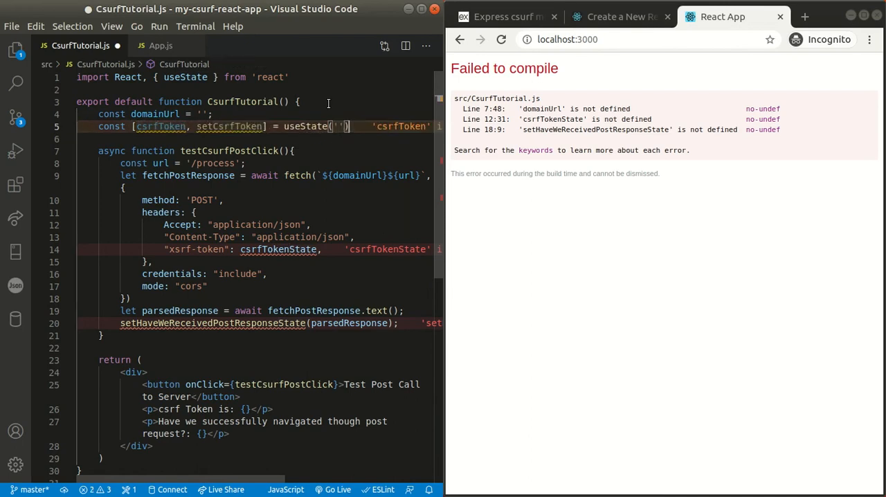
type("useState(\"not yet")
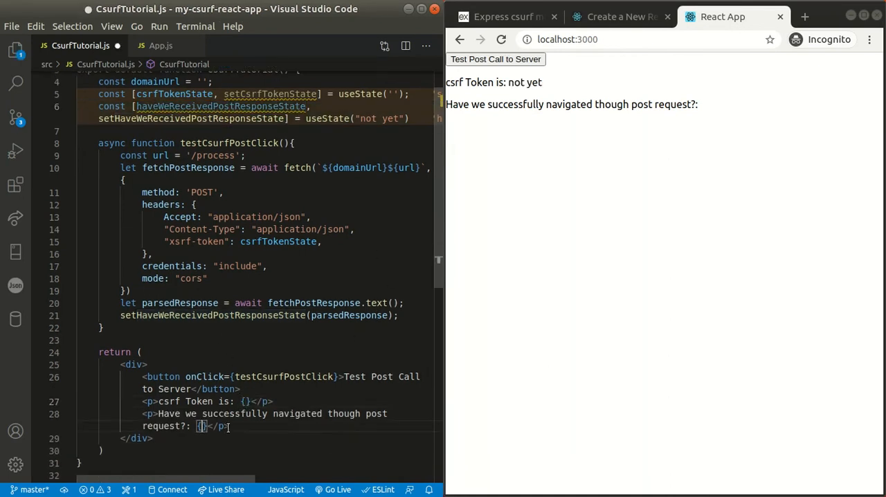
type("haveWeReceivedPostResponseState")
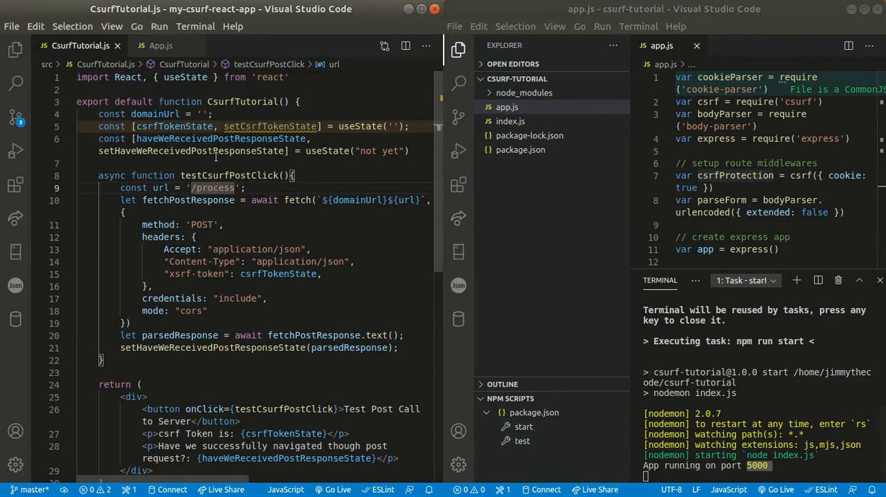
type("h")
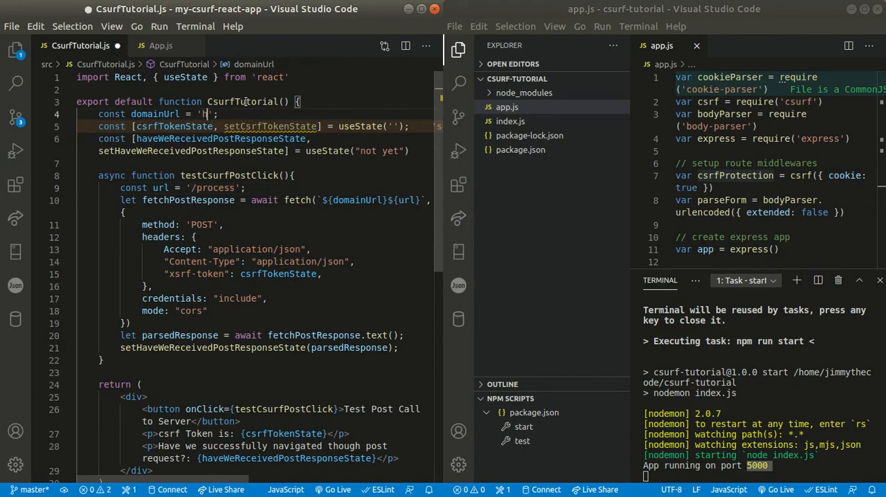
type("ttp://localhost")
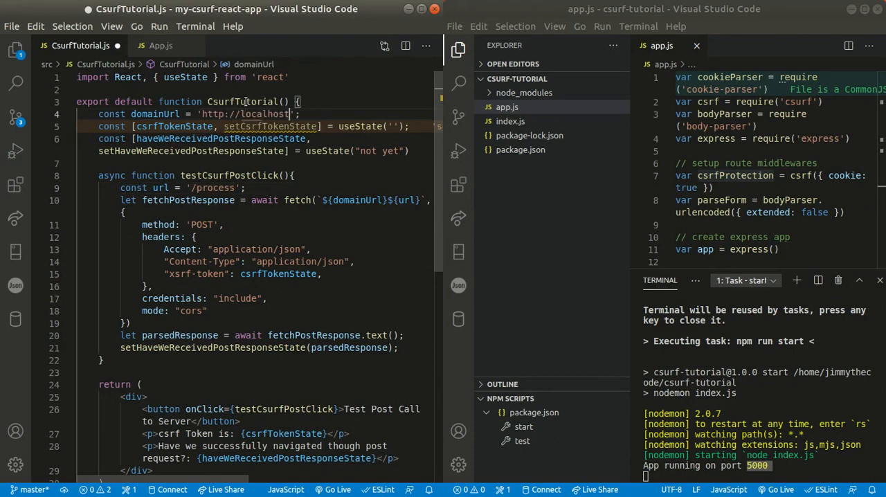
type(":5000")
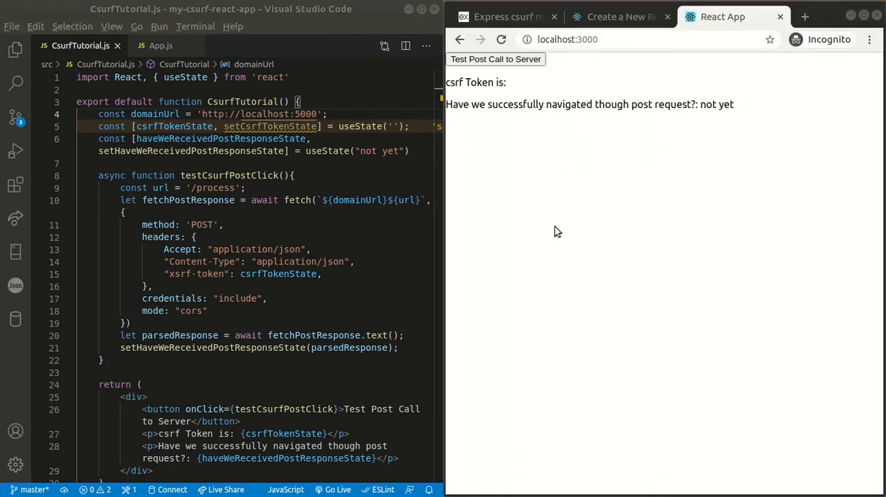
mouse_move(547, 131)
type("async function getCallToForm(){")
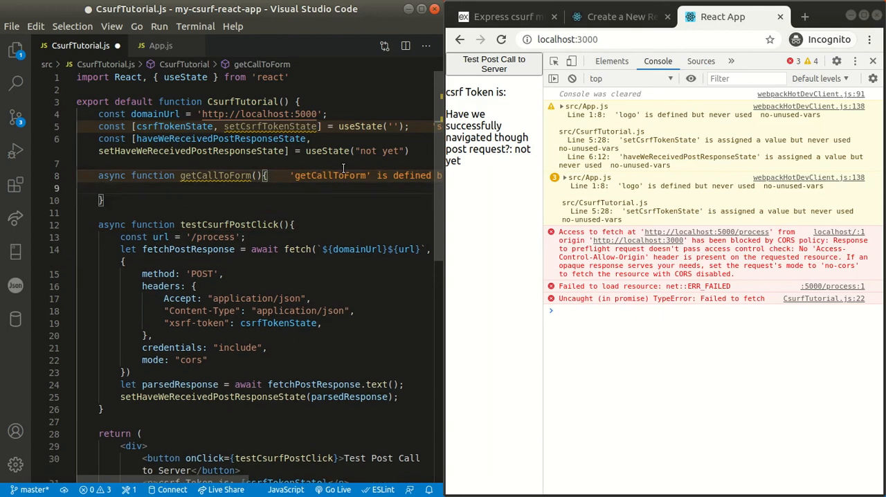
- Define getCallToForm fetching '/form' with GET into fetchGetResponse, starting its headers
type("const url")
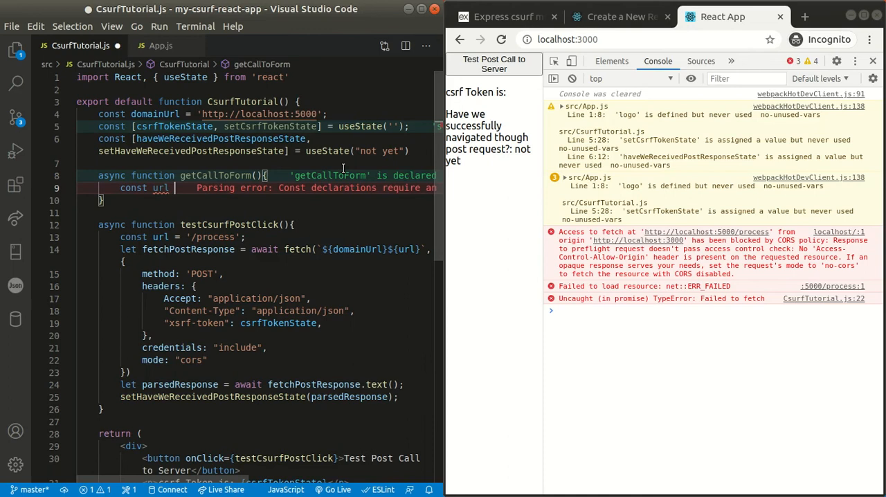
type("= ''")
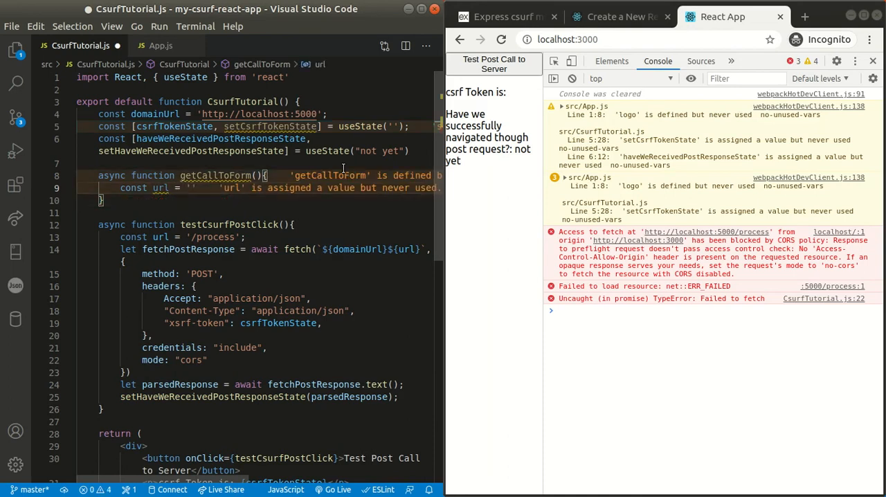
type("/form")
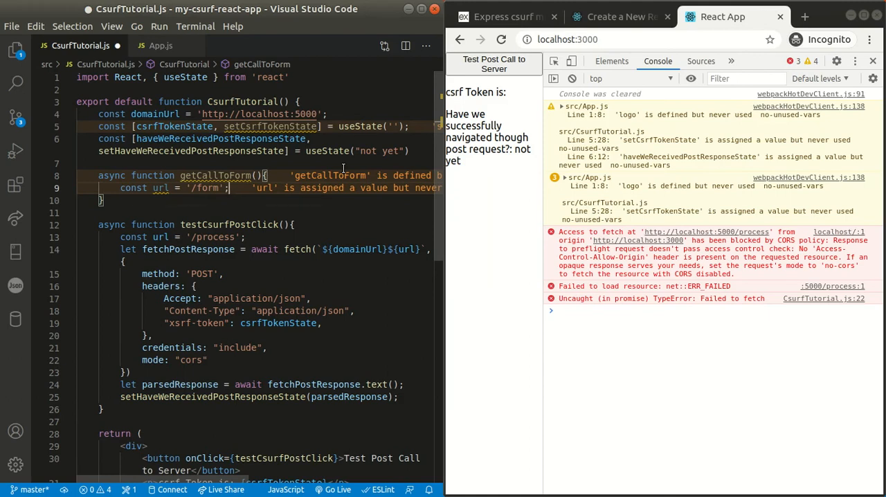
type("let fetchGetResponse = await fetch(`${domainUrl}${url}`,")
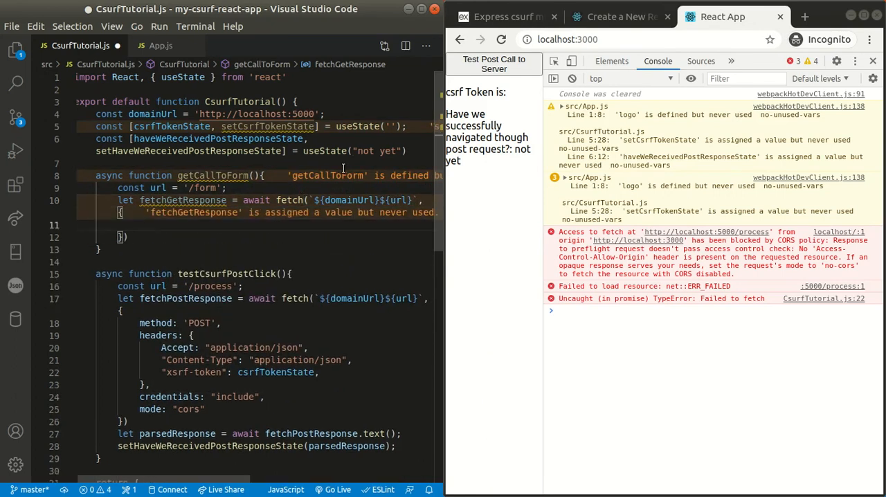
type("method: ''")
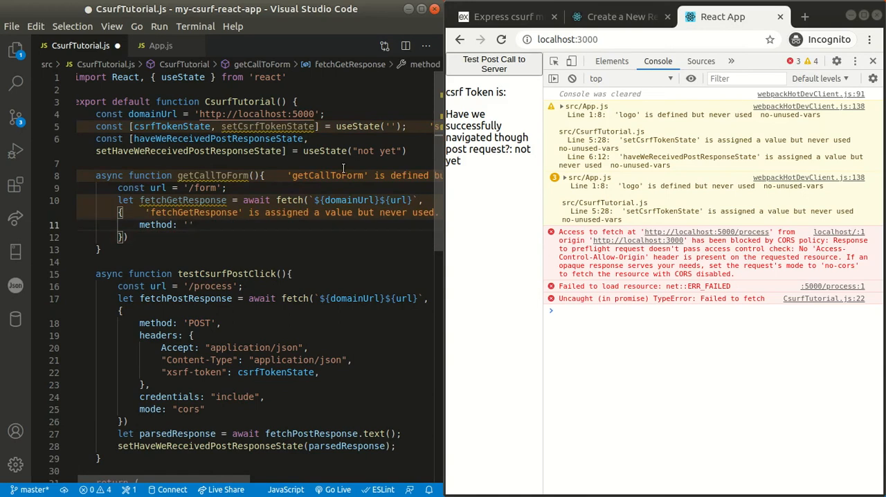
type("headers: {")
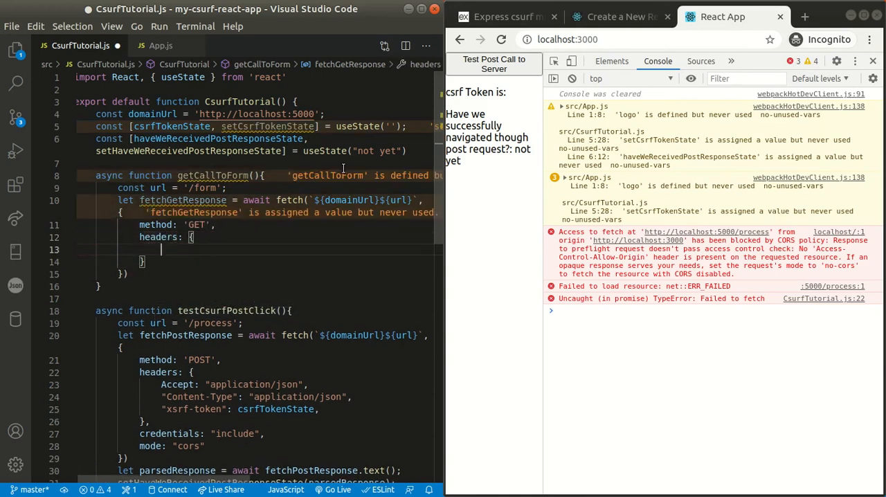
- Add Accept and Content-Type application/json headers plus credentials "include" and mode 'cors'
type("Accept: \"")
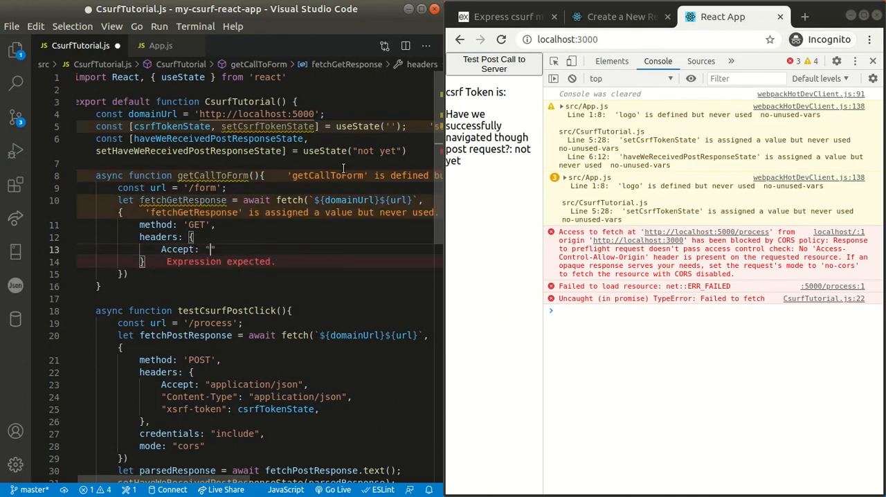
type("application/json\"")
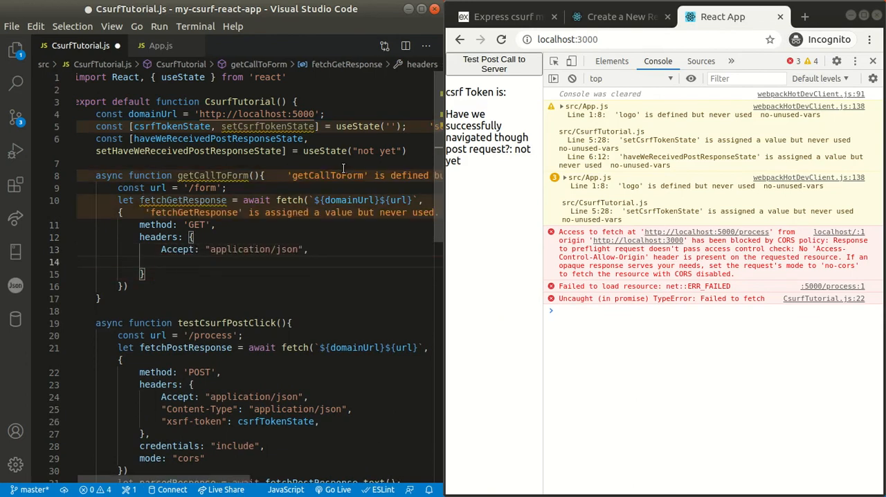
type("\"Content-t\"")
left_click(259, 274)
type(",")
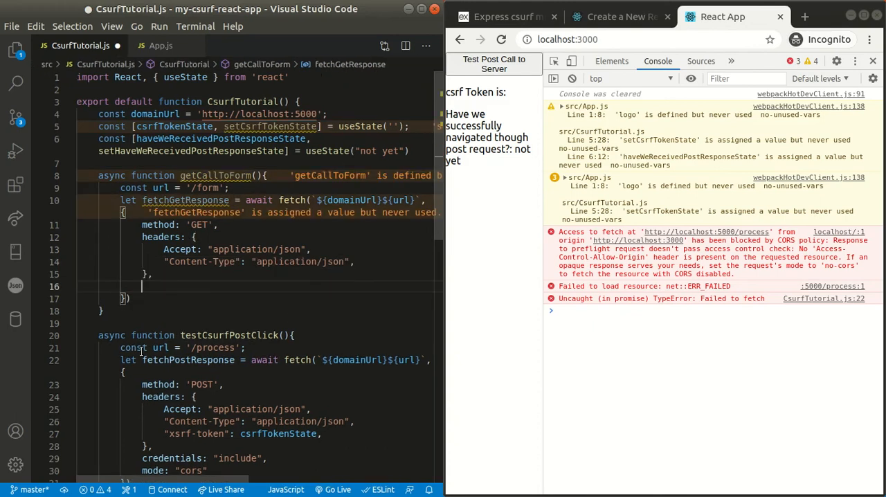
type("credentials: \"include\",")
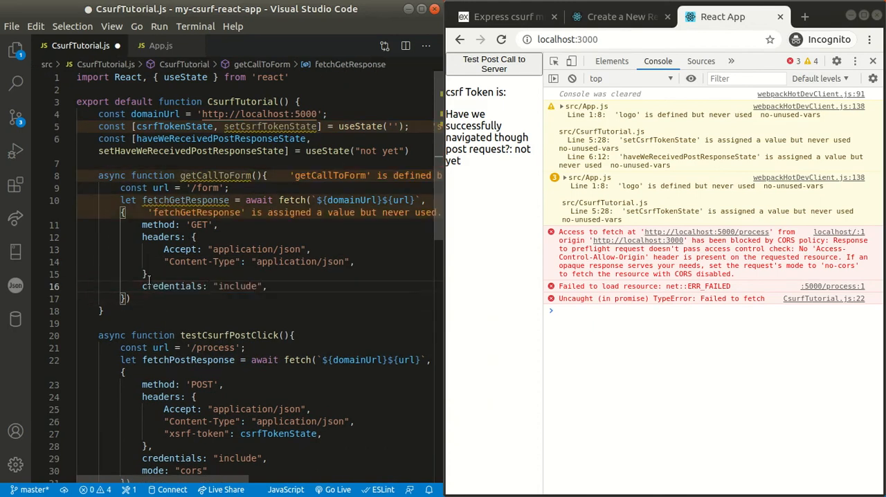
type("mode: 'cors'")
type("getCallToForm")
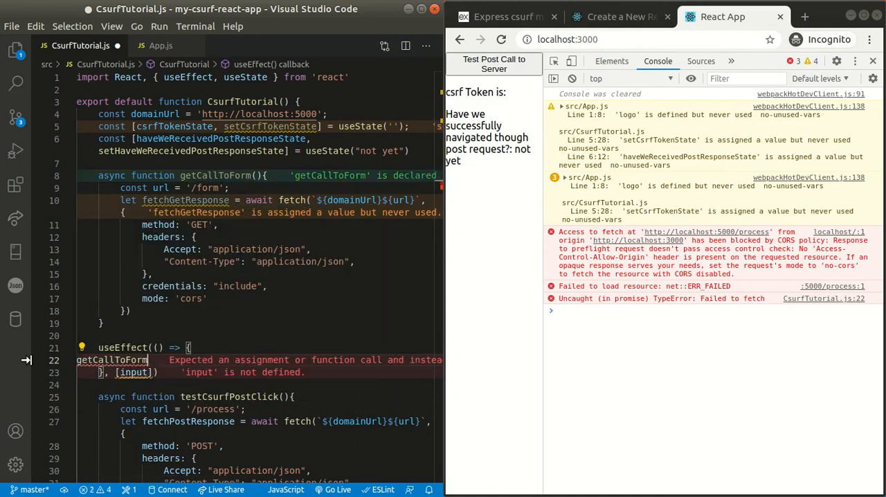
- Call getCallToForm() inside the useEffect that runs on mount
type("();")
type("app")
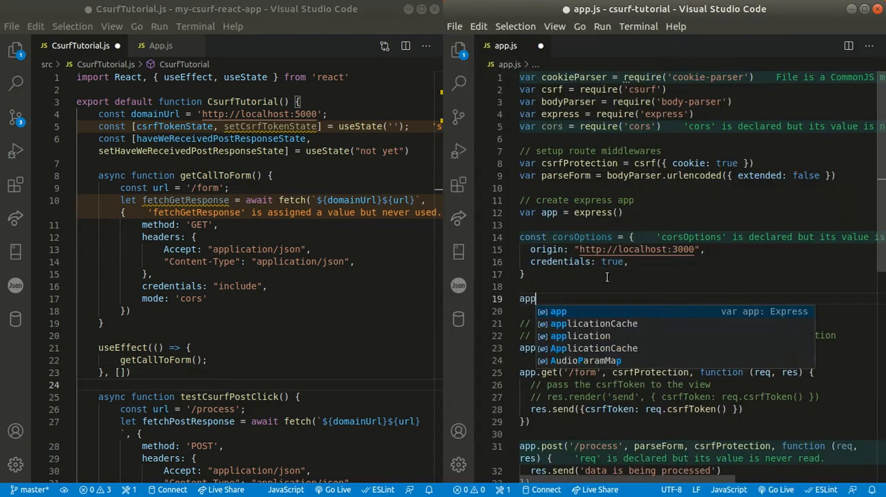
- Add app.use(cors(corsOptions)) and const cors = require('cors') in app.js
type(".use(cors(corsOptions));")
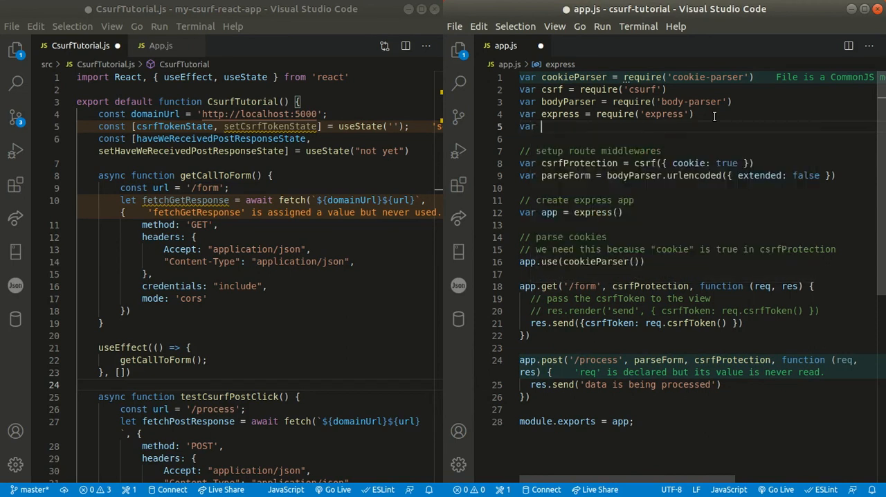
type("cors =")
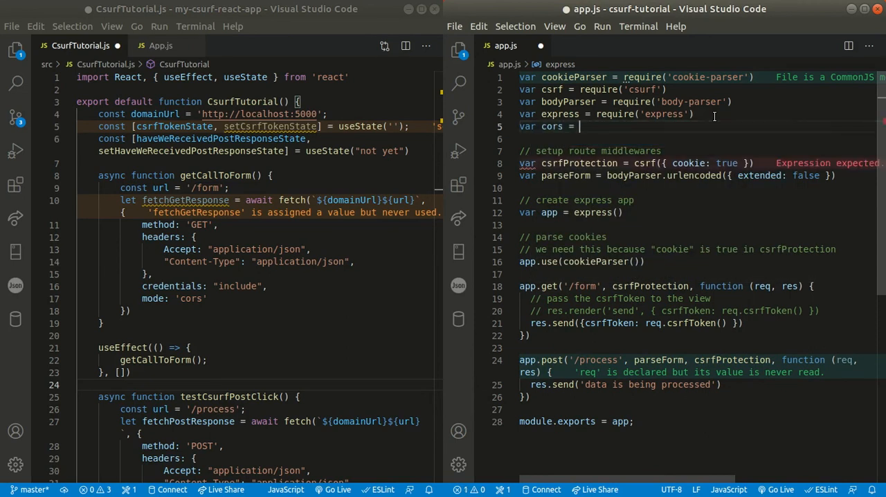
type("require('cors')")
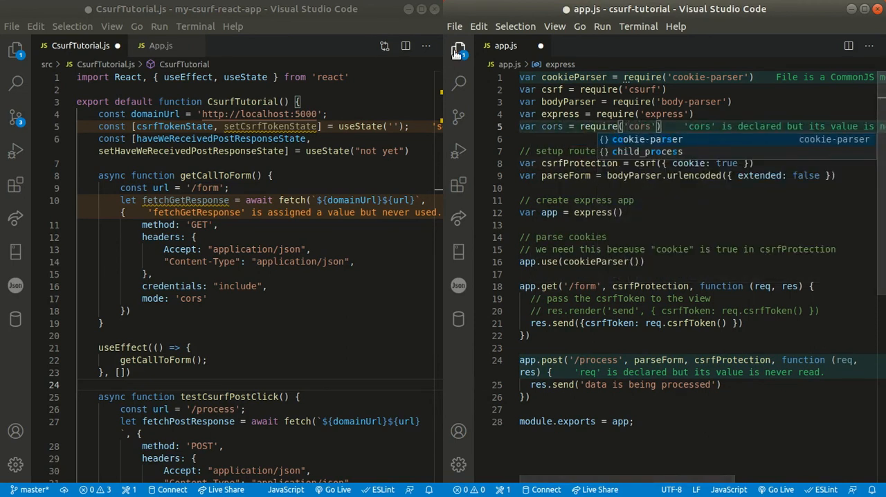
left_click(457, 53)
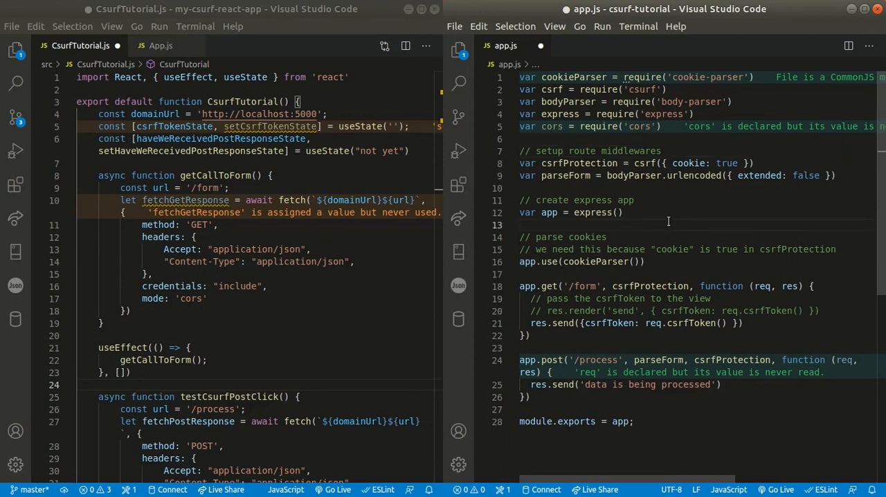
type("const cor")
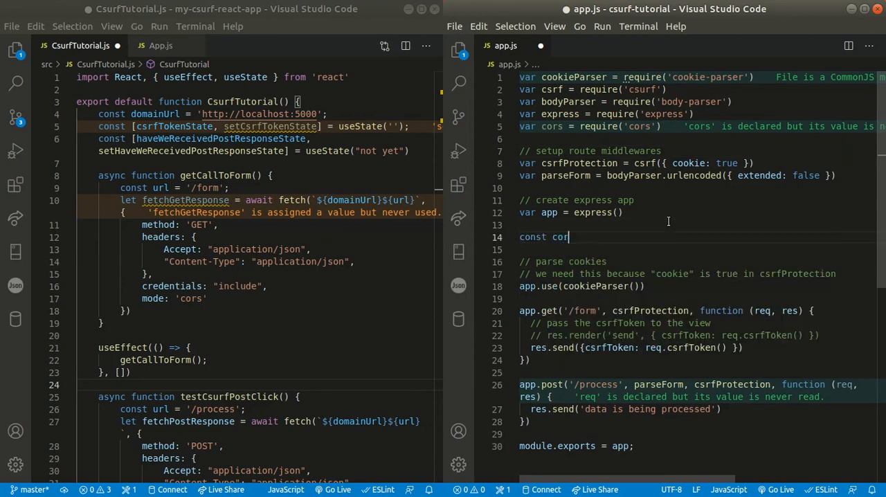
type("sOptions = {")
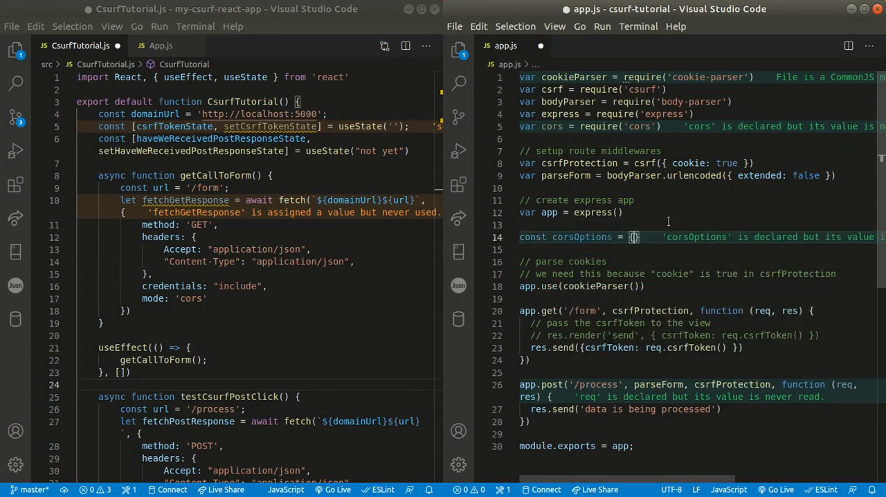
type("origin:")
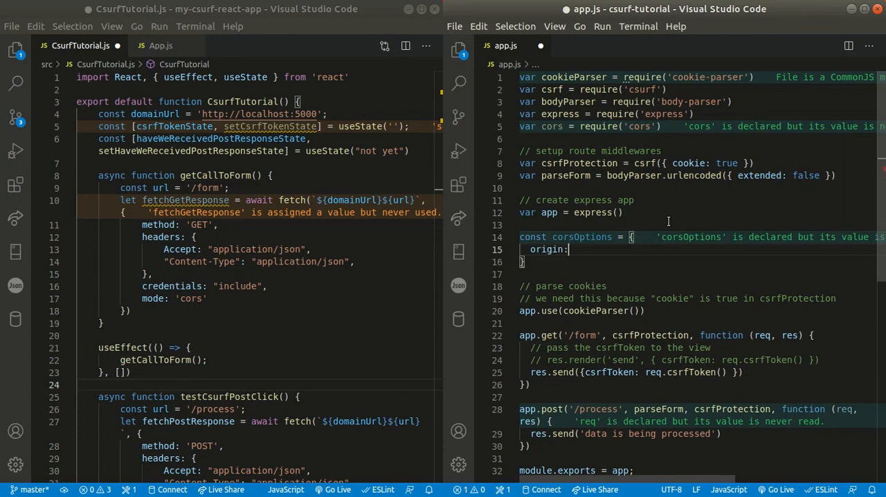
type("\"http://\"")
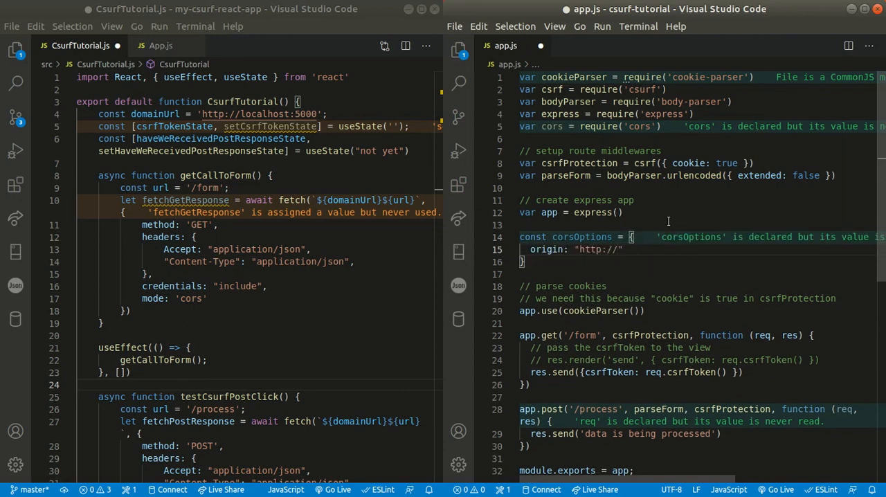
type("localhost:3000")
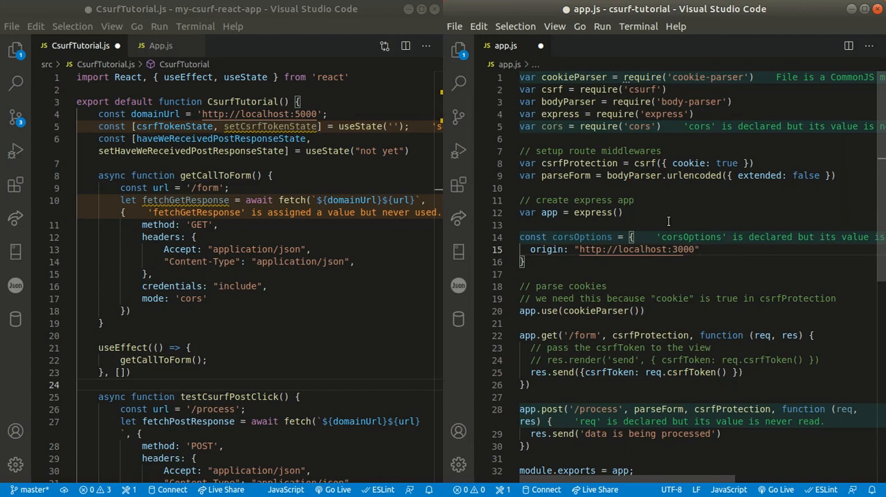
type("credentials: tru")
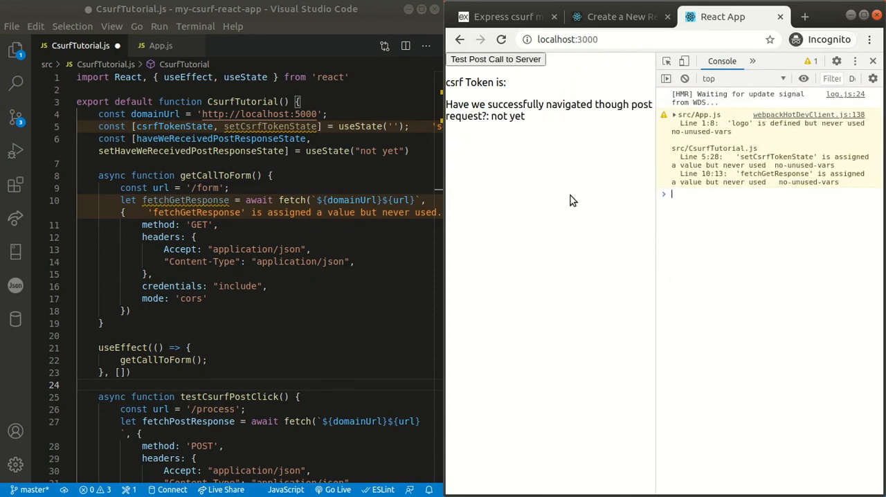
mouse_move(522, 84)
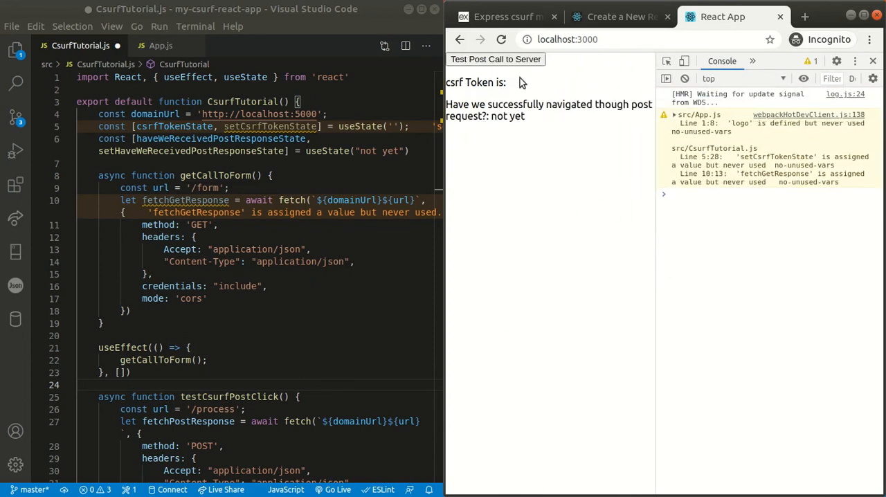
- Send the test POST call and read the 403 invalid csrf token error in the console
left_click(496, 58)
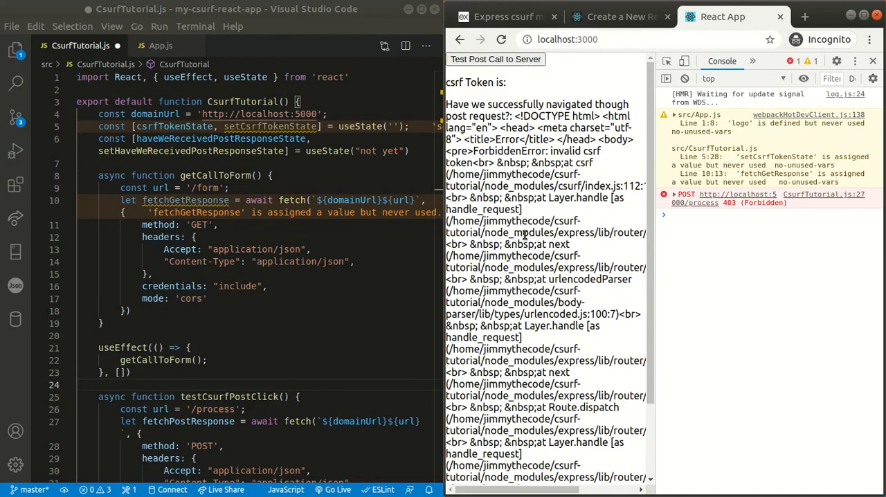
scroll("down", 3)
type("setCsrfTokenState(")
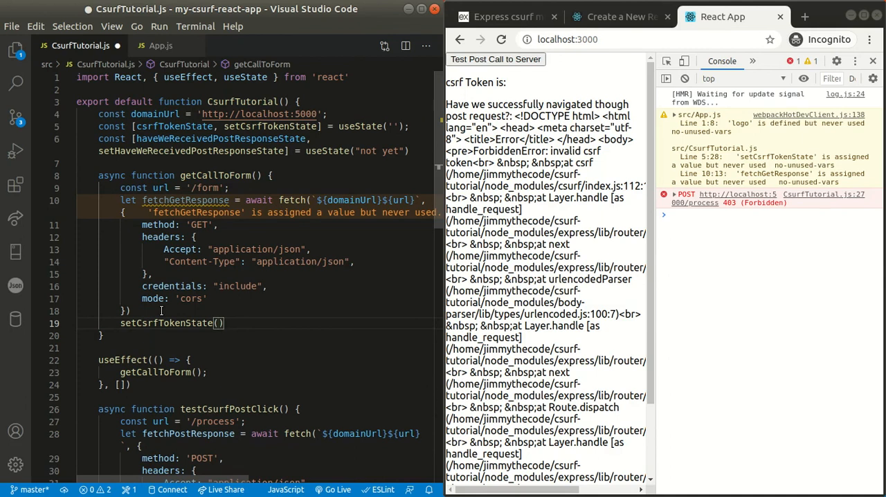
- Parse fetchGetResponse.json() into parsedResponse and pass parsedResponse.csrfToken to setCsrfTokenState
type("parsedResponse")
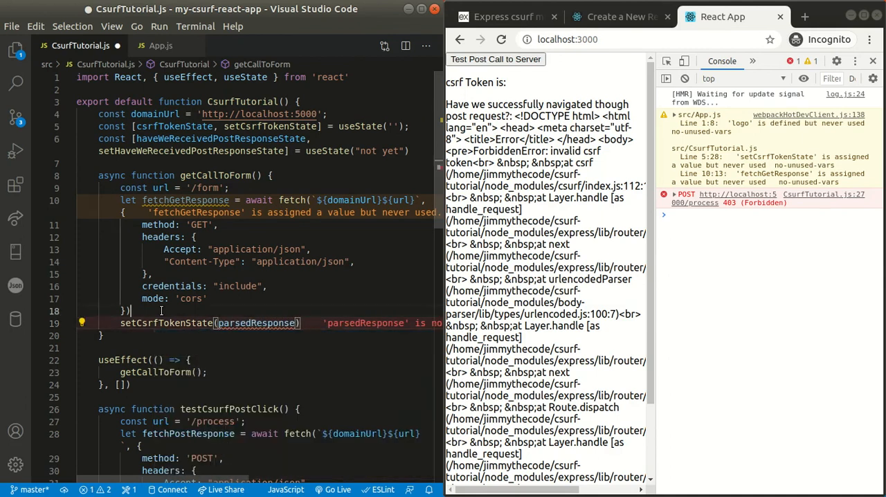
type("let parsedResponse")
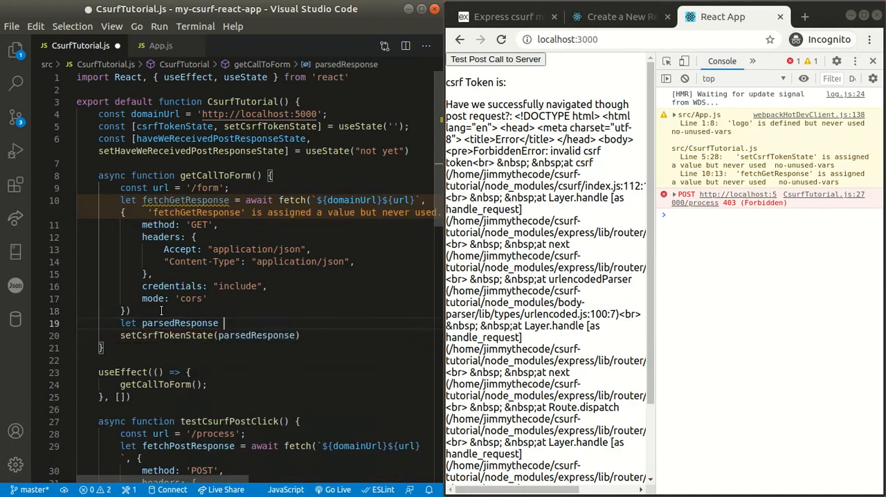
type("= fetchGetResponse")
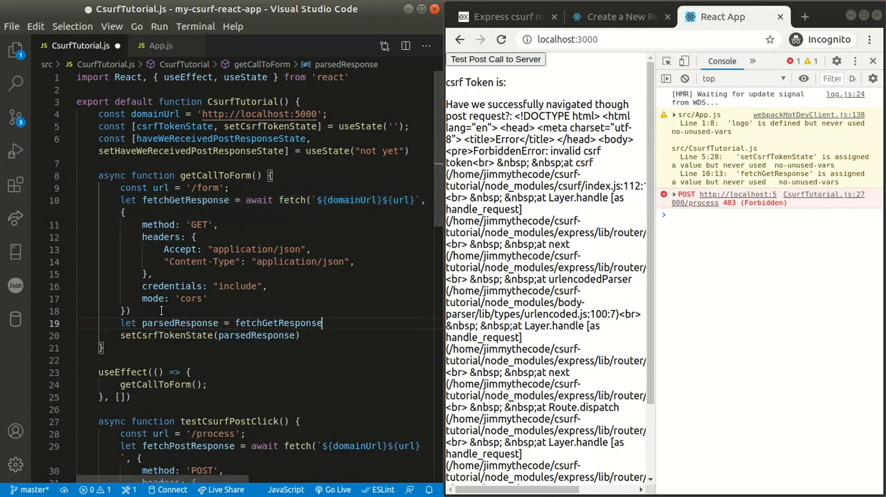
type(".json();")
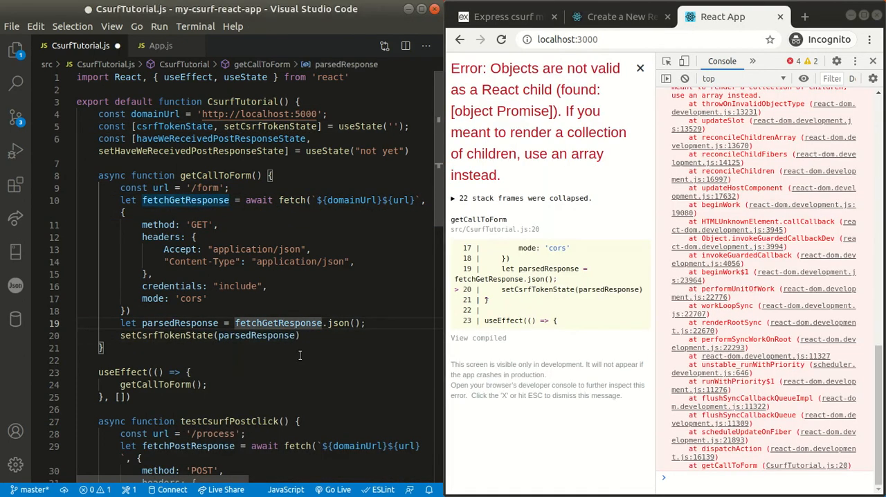
type(".csrf")
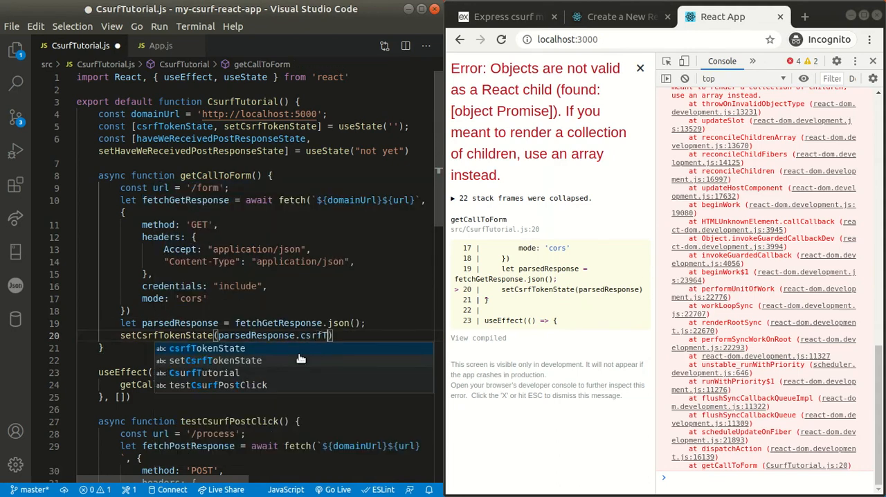
type("Token")
left_click(257, 322)
type(" await")
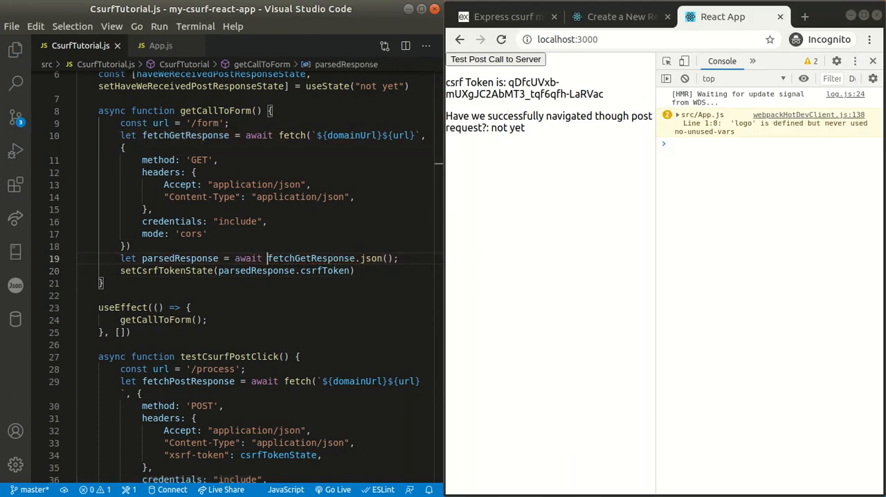
- View the React app in Chrome now displaying the fetched csrf token
left_click(496, 59)
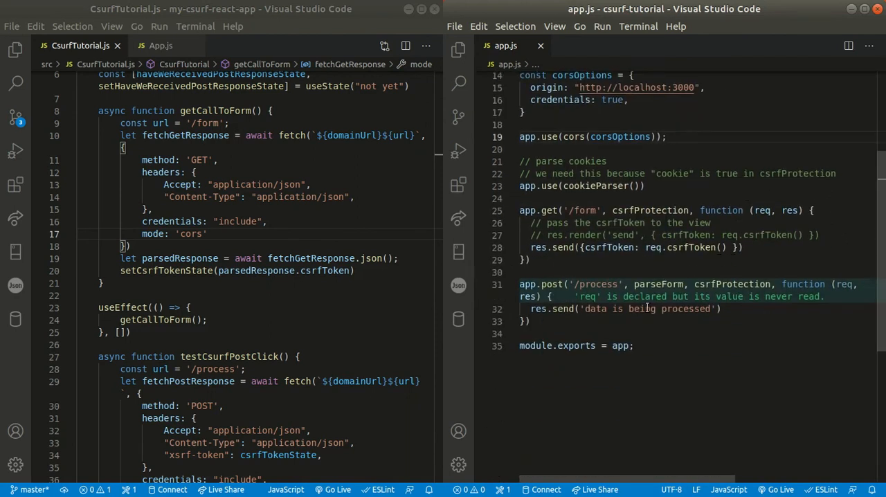
- Select the 'data is being processed' message sent by the '/process' route in app.js
double_click(651, 309)
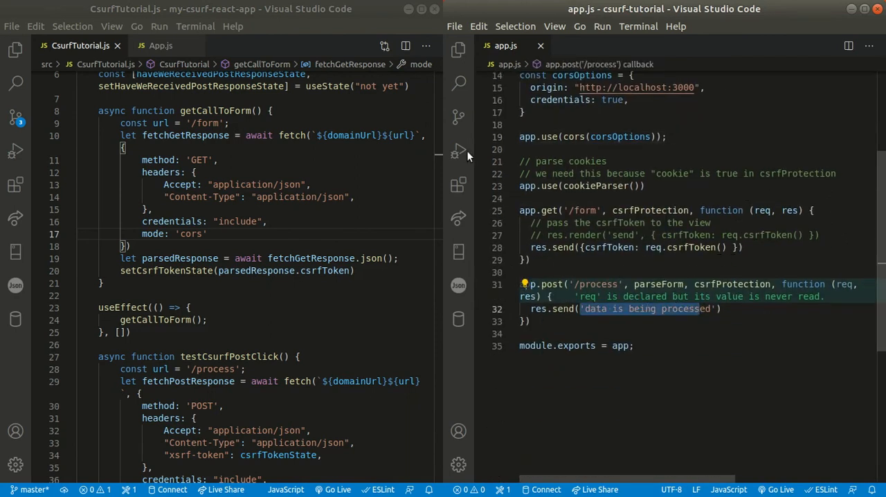